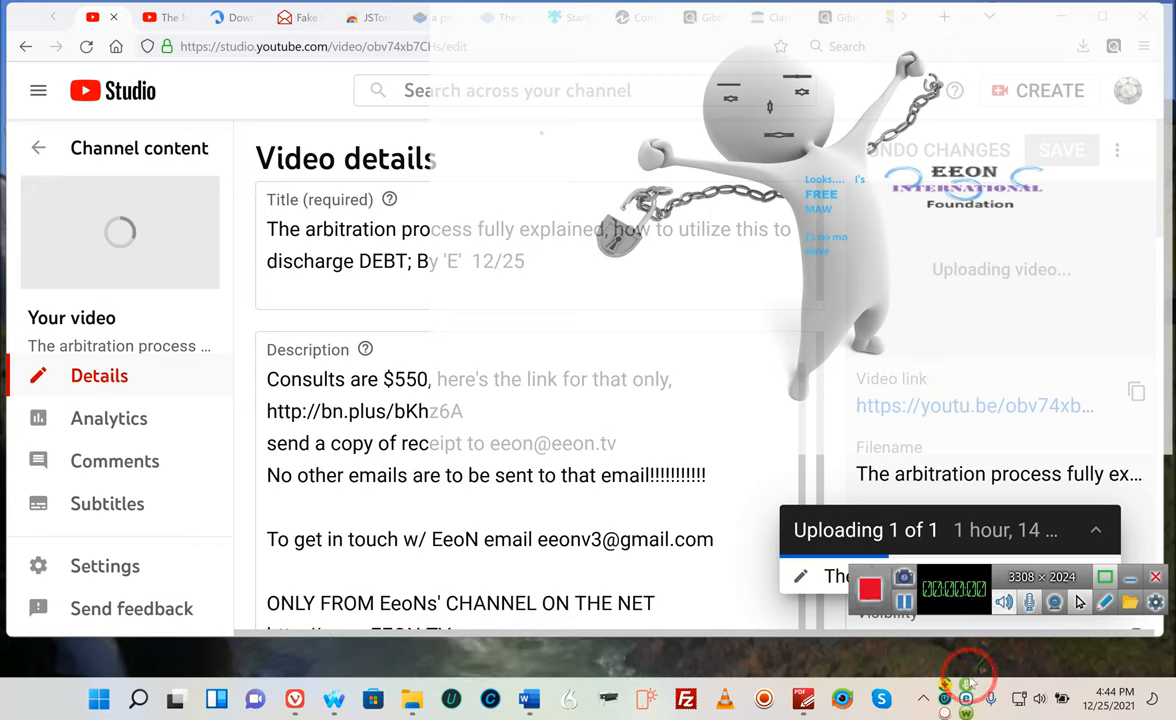
{"action": "mouse_move", "coordinate": [966, 688]}
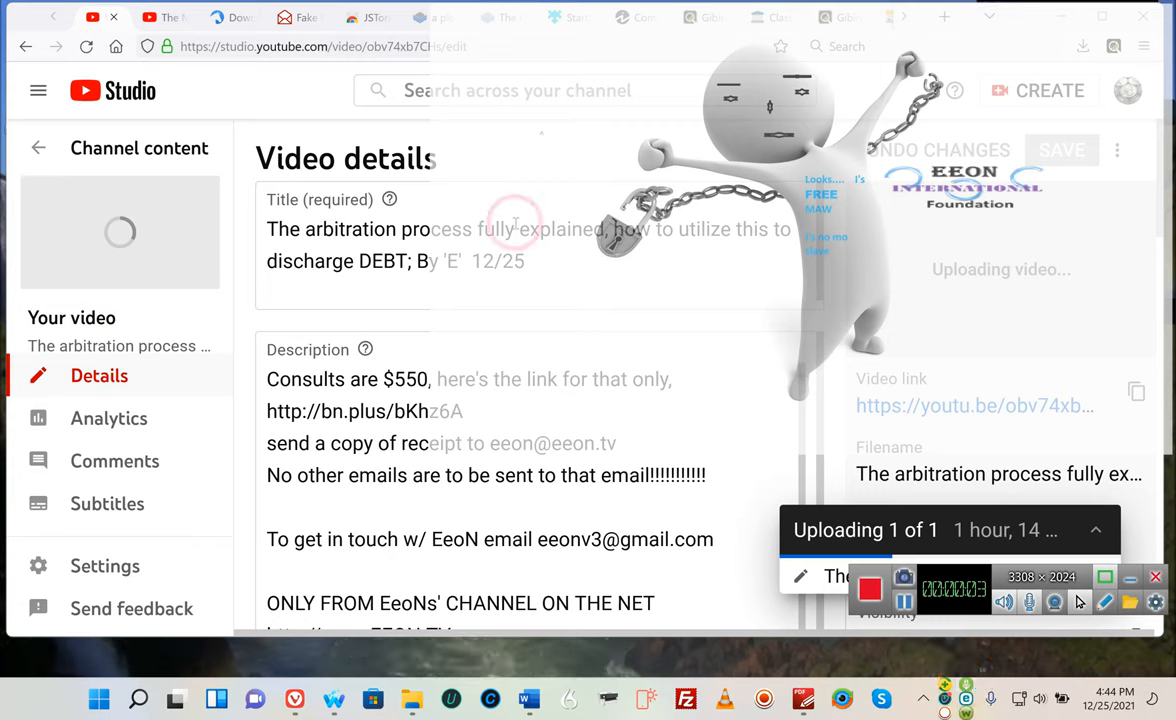
{"action": "mouse_move", "coordinate": [250, 284]}
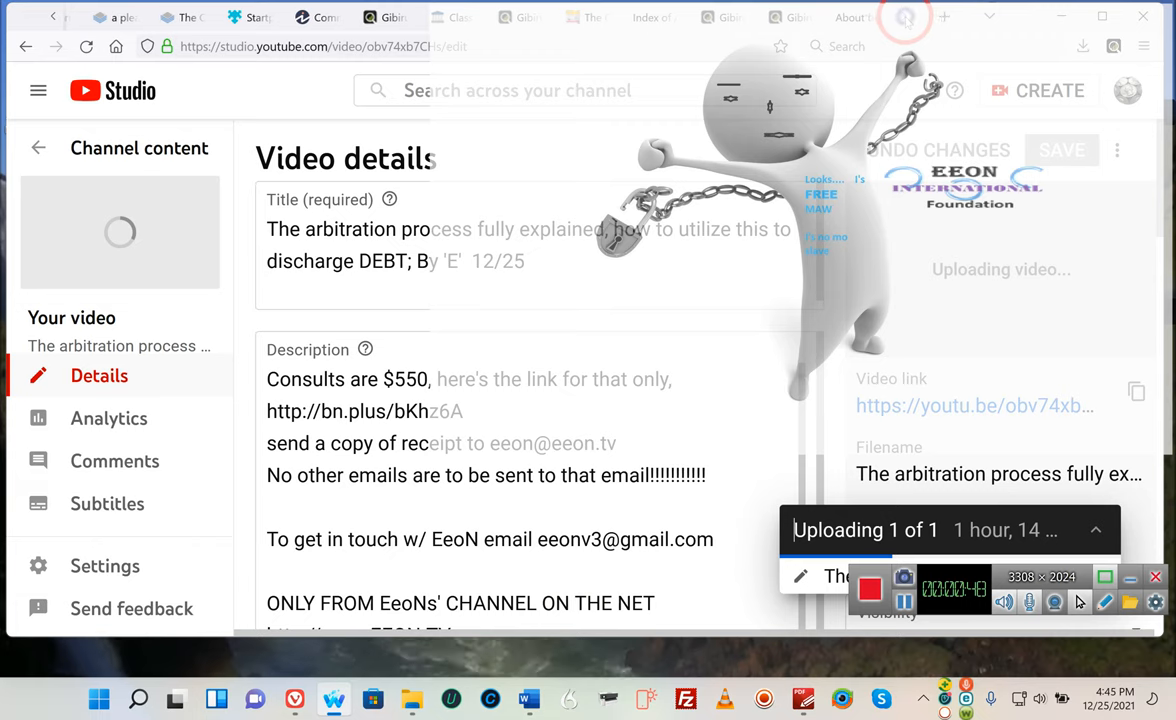
Switch to the Federal Circuit About the Court tab, read through it and return to its top
{"action": "left_click", "coordinate": [846, 16]}
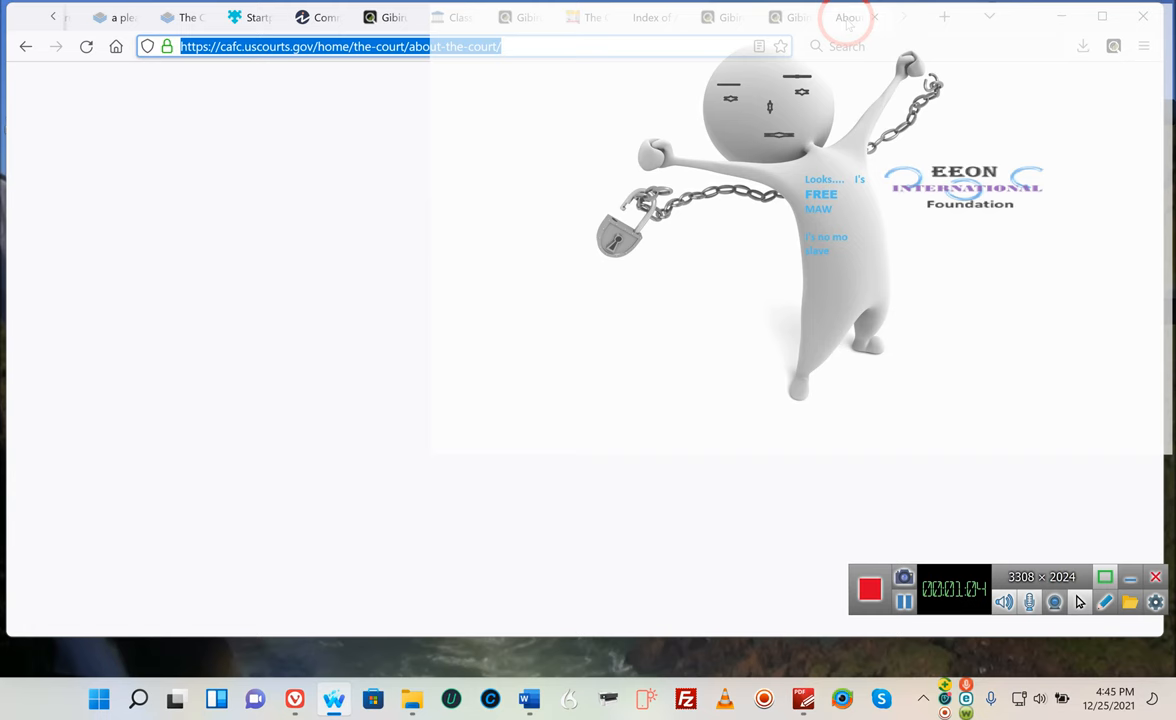
{"action": "scroll", "scroll_direction": "down", "scroll_amount": 3}
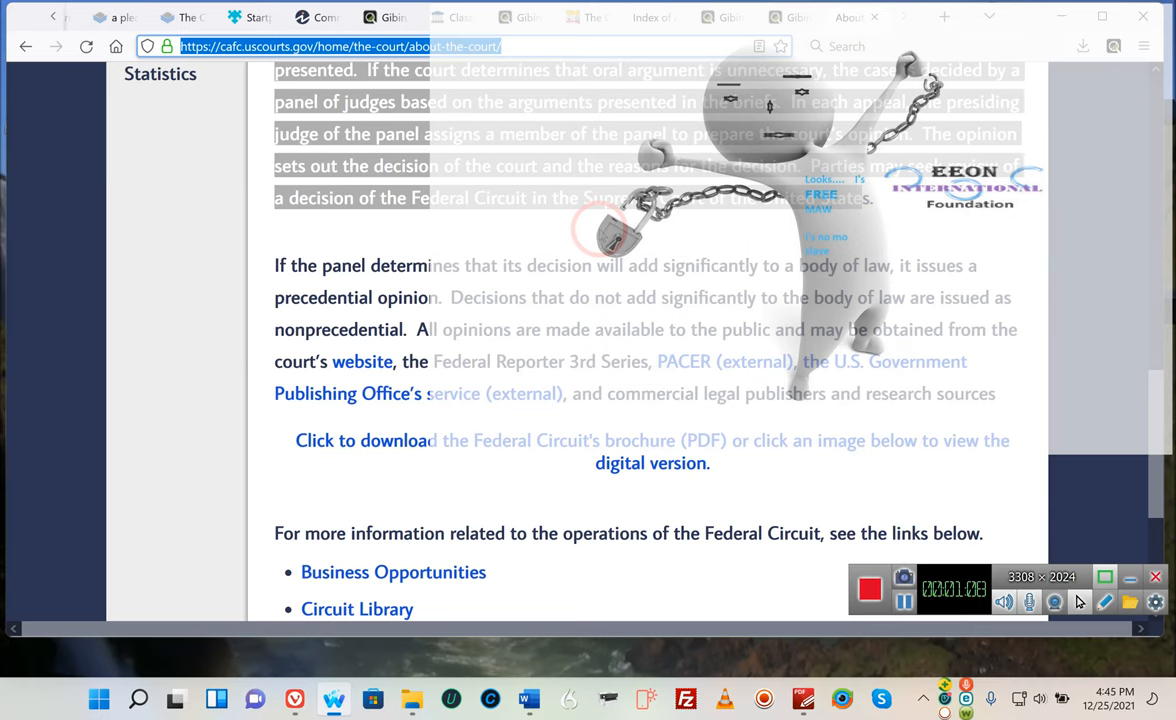
{"action": "mouse_move", "coordinate": [890, 216]}
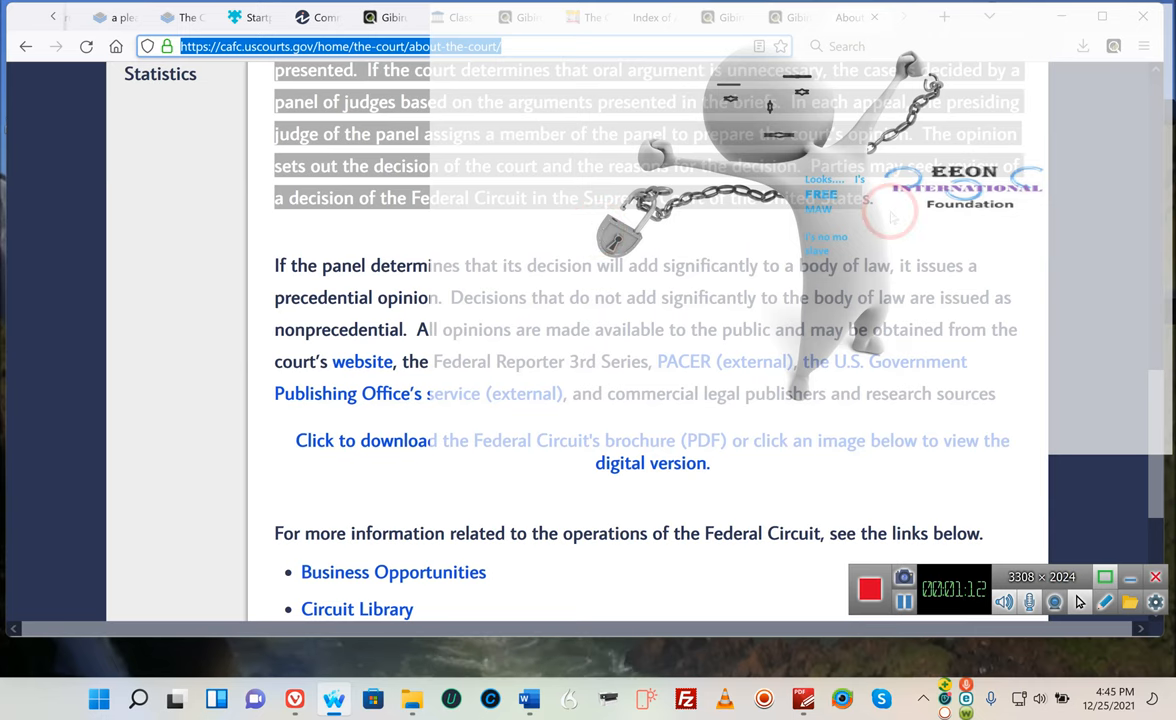
{"action": "scroll", "scroll_direction": "up", "scroll_amount": 3}
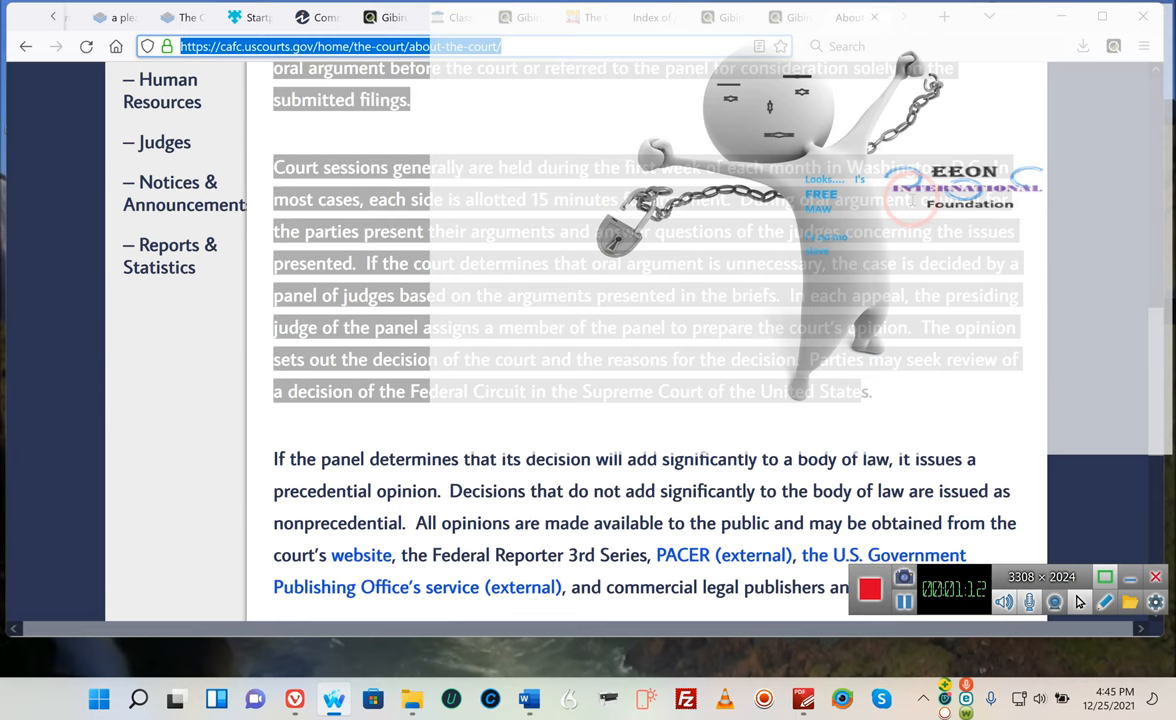
{"action": "scroll", "scroll_direction": "up", "scroll_amount": 3}
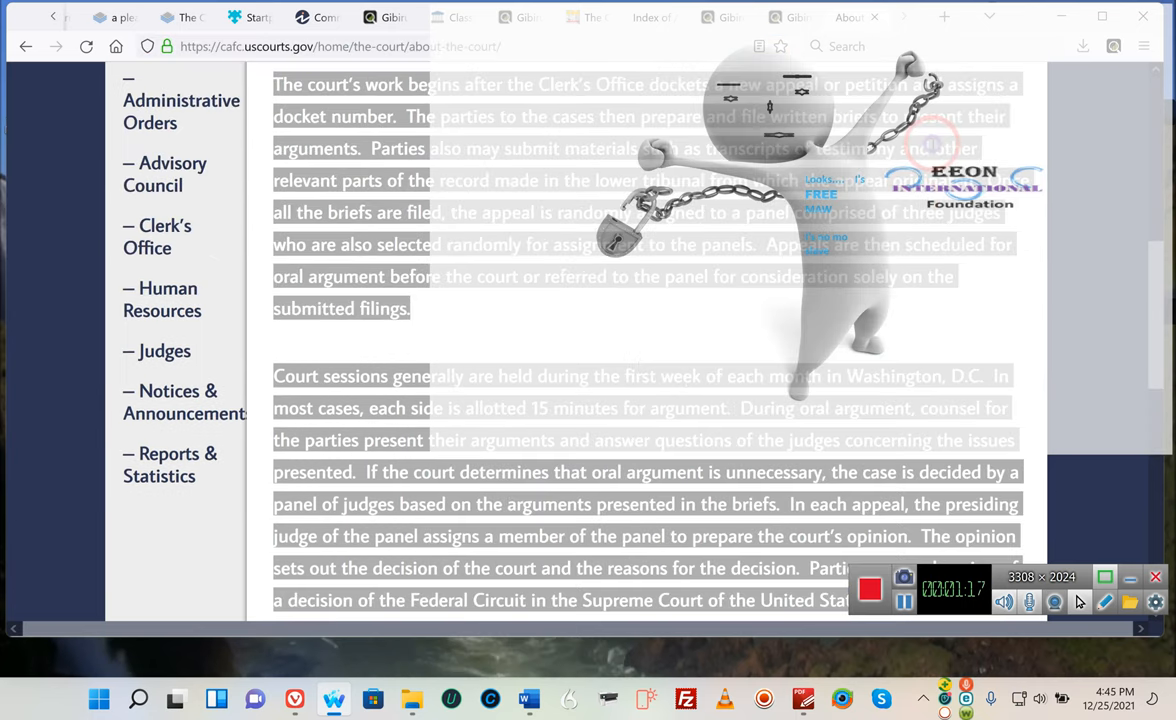
{"action": "left_click", "coordinate": [904, 228]}
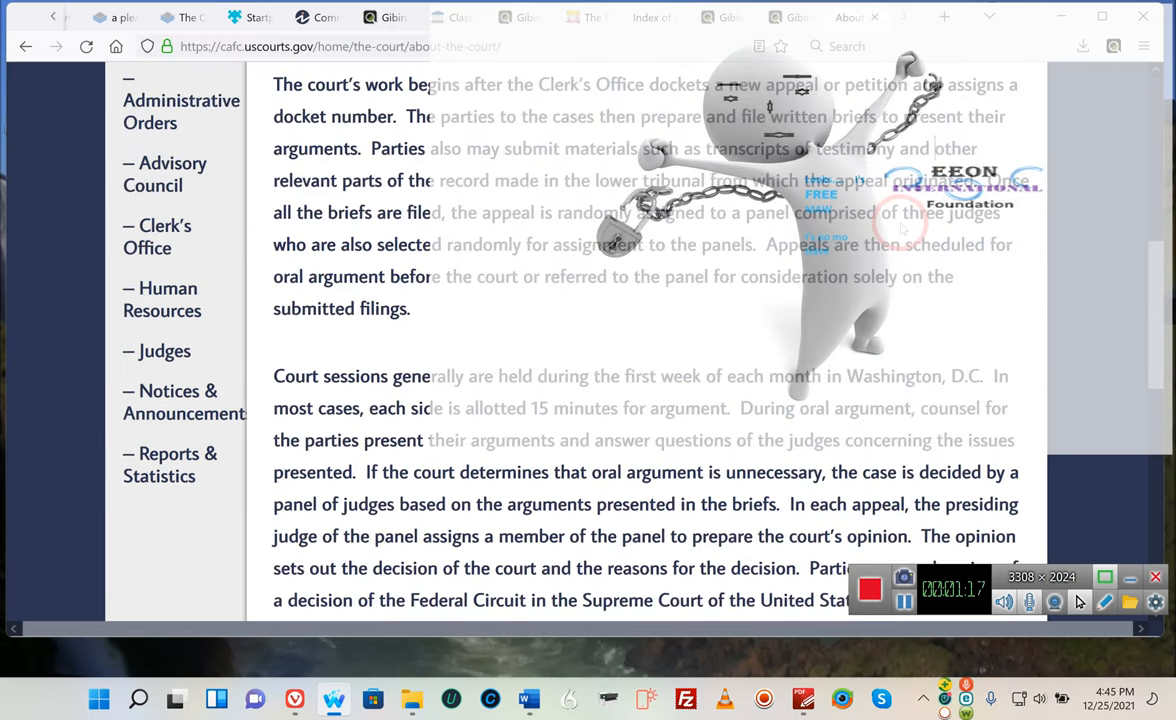
{"action": "scroll", "scroll_direction": "up", "scroll_amount": 3}
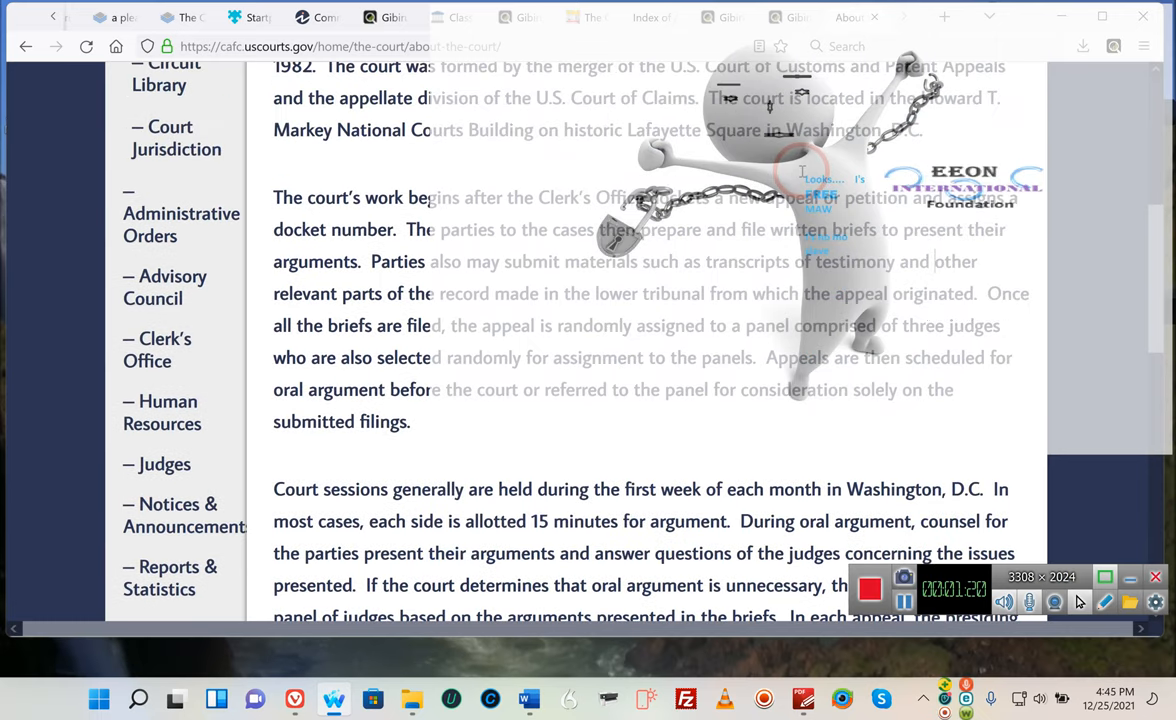
{"action": "scroll", "scroll_direction": "up", "scroll_amount": 3}
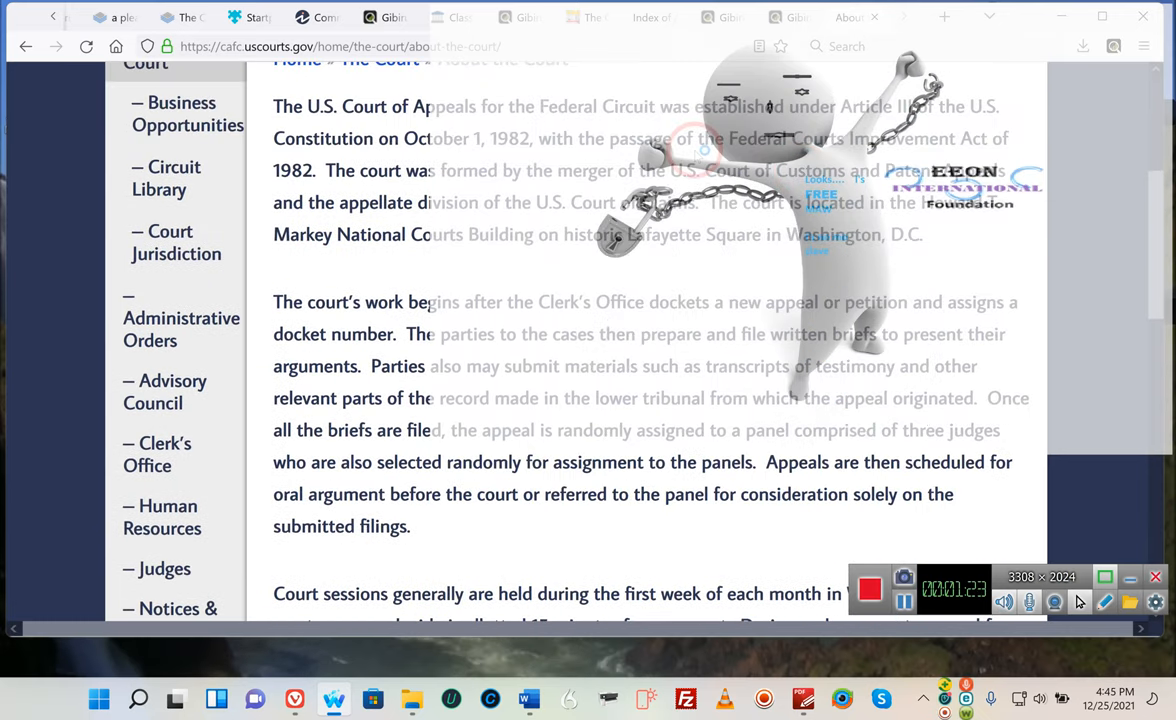
{"action": "scroll", "scroll_direction": "up", "scroll_amount": 3}
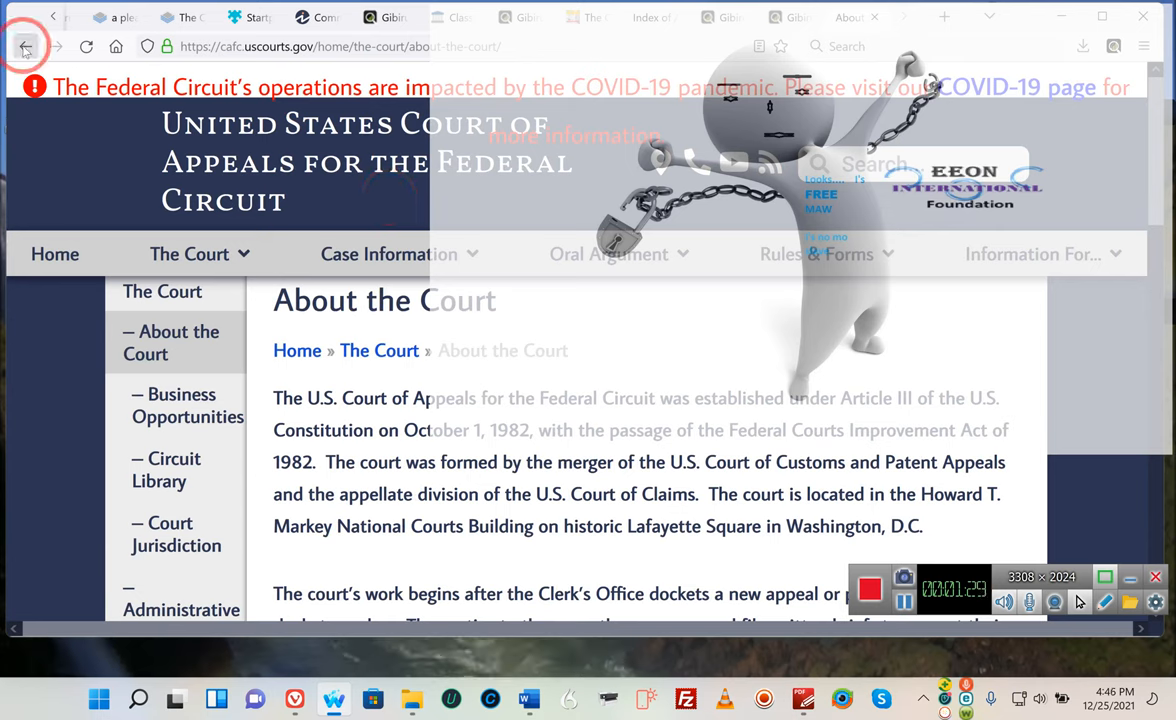
{"action": "mouse_move", "coordinate": [24, 46]}
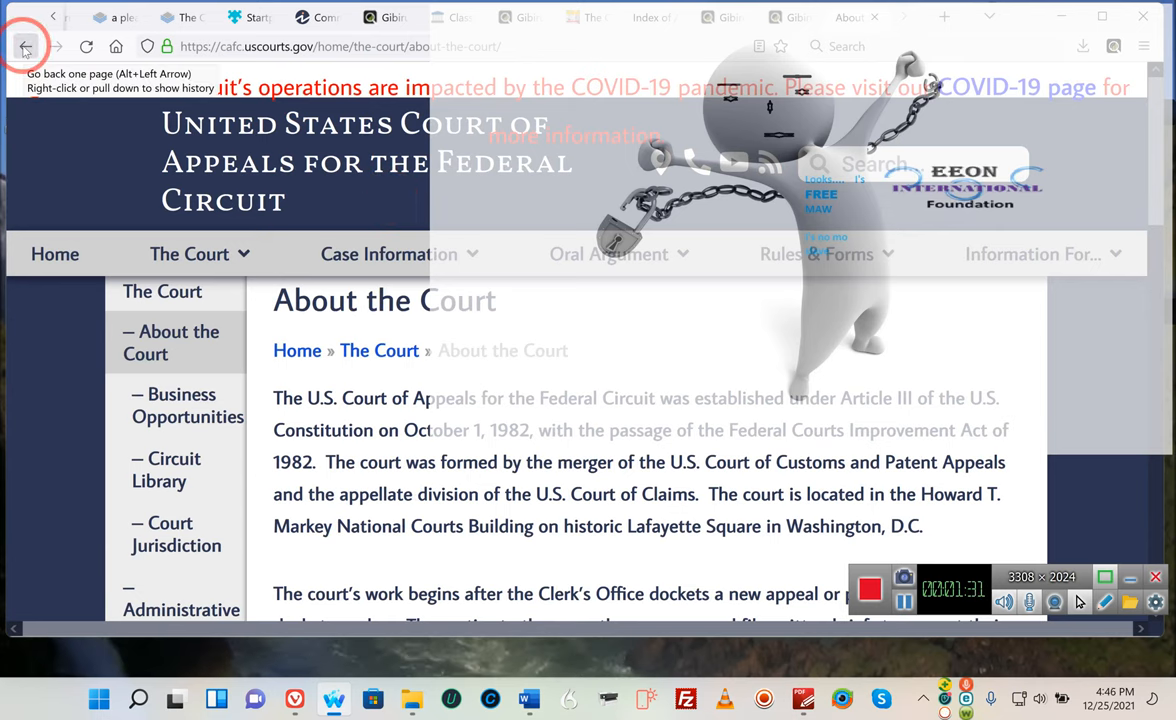
Go back to the Gibiru results listing county clerk pages on the executive branch
{"action": "left_click", "coordinate": [26, 46]}
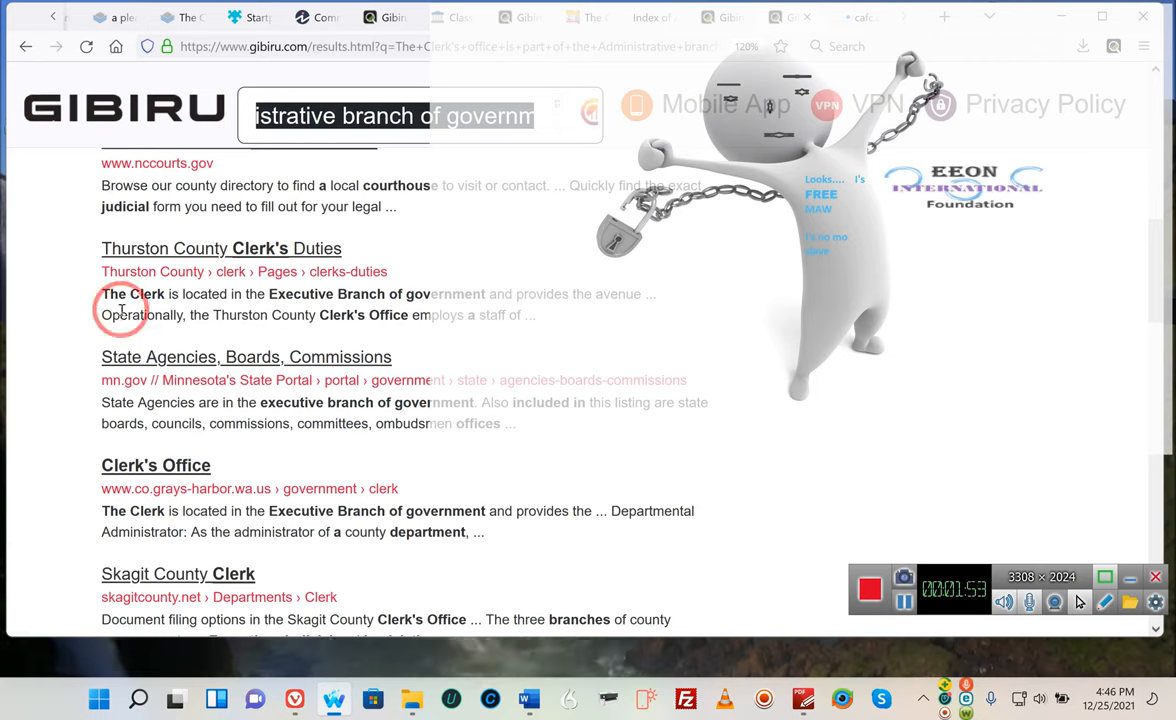
{"action": "mouse_move", "coordinate": [480, 300]}
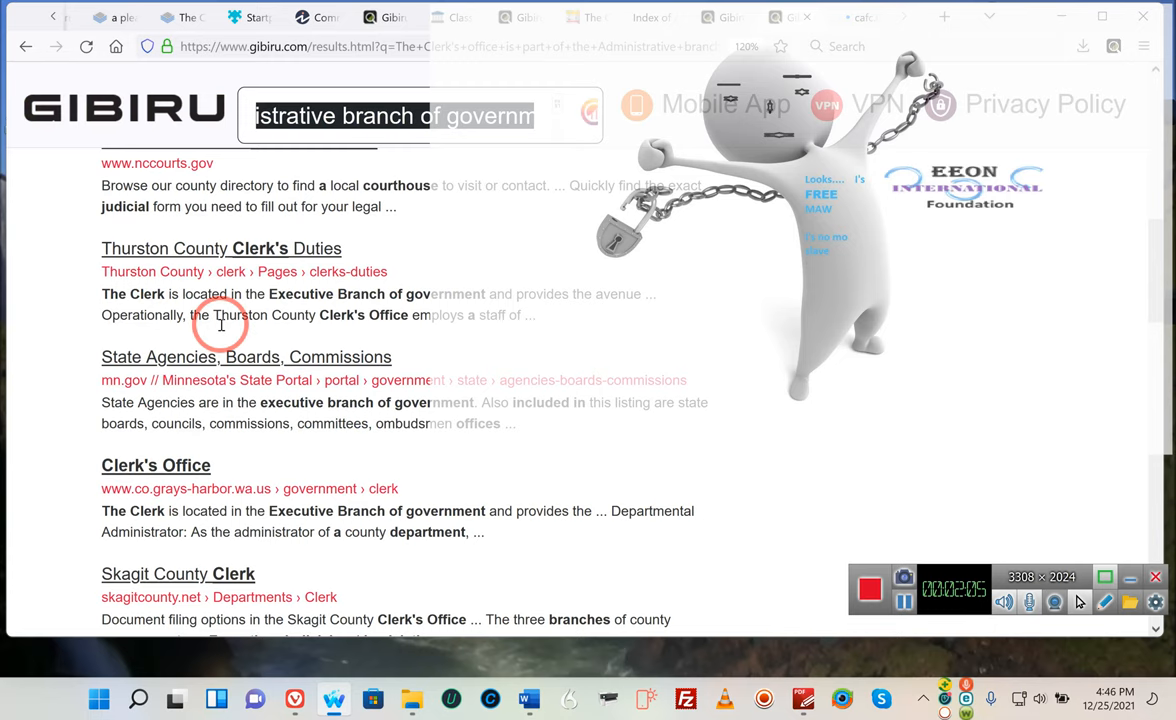
{"action": "mouse_move", "coordinate": [168, 424]}
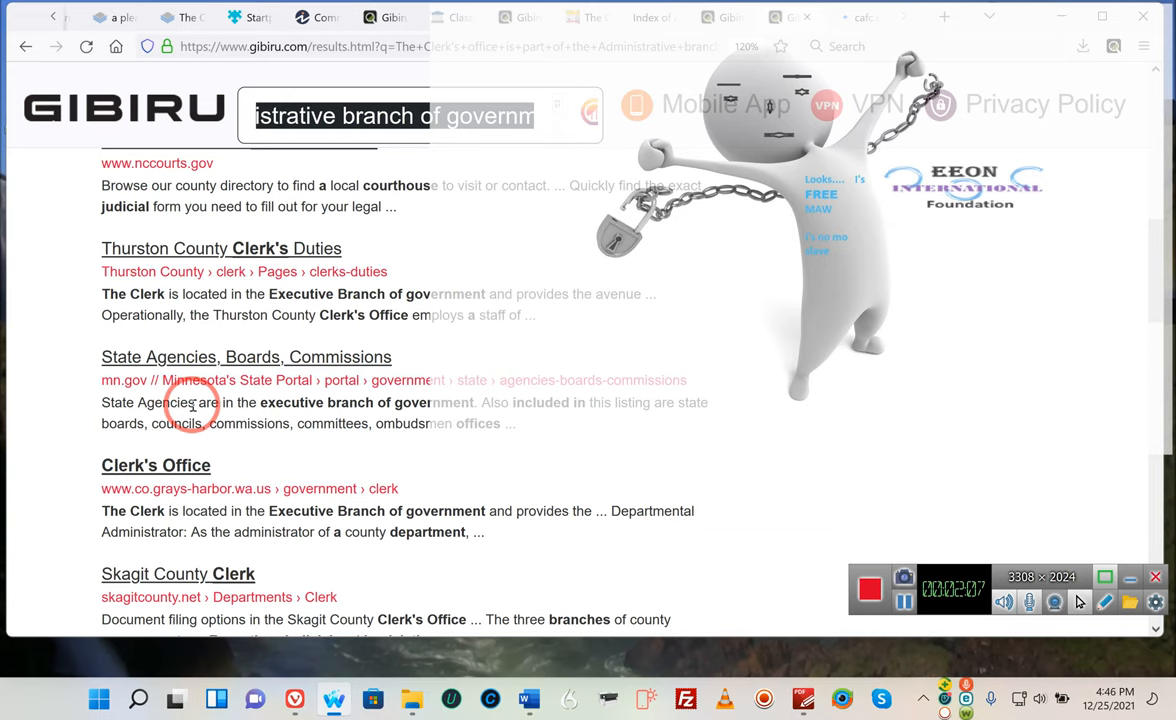
{"action": "mouse_move", "coordinate": [388, 408]}
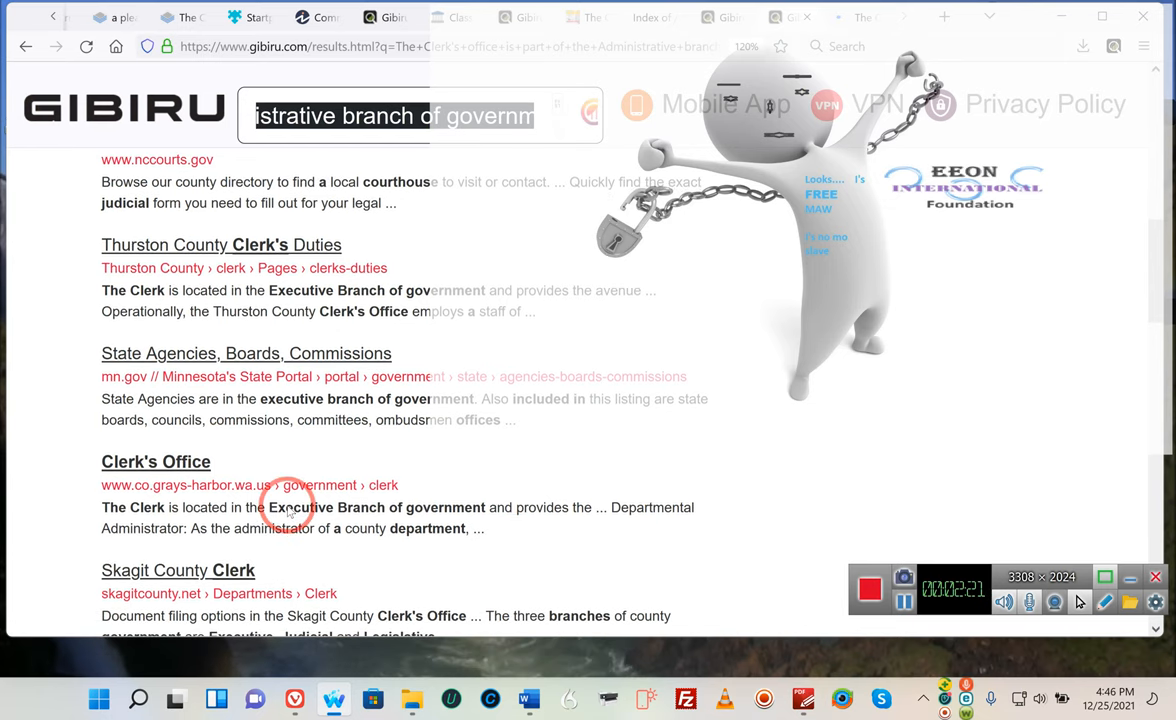
{"action": "scroll", "scroll_direction": "down", "scroll_amount": 3}
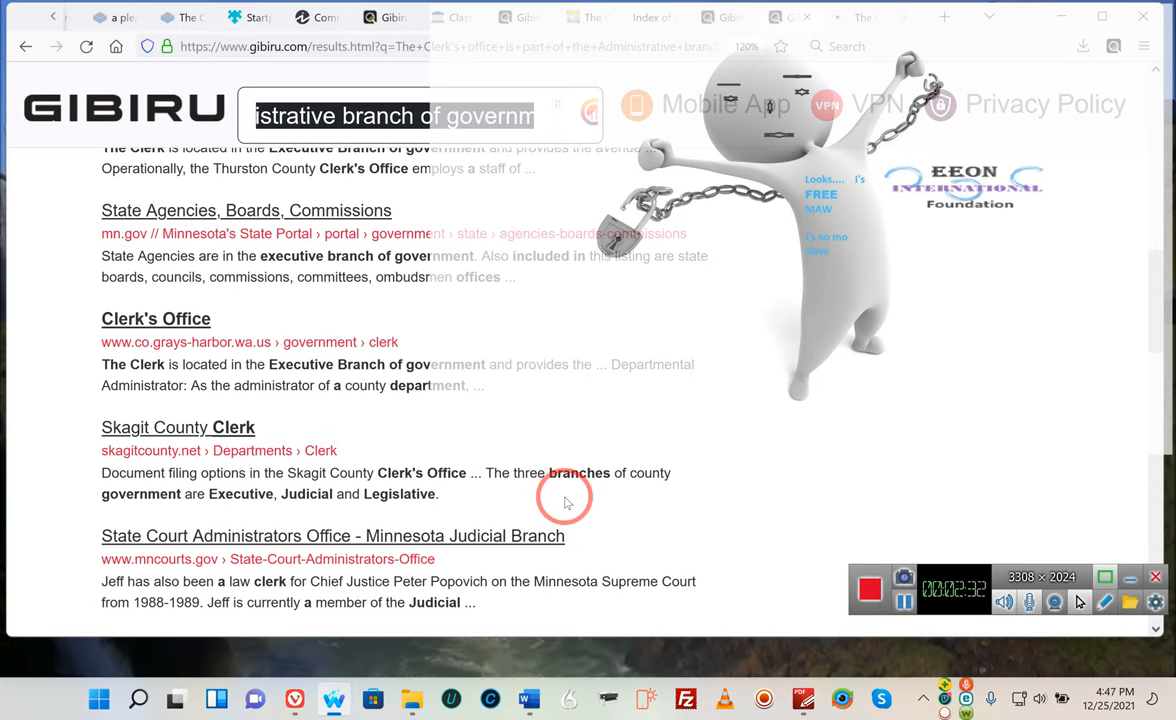
{"action": "mouse_move", "coordinate": [264, 488]}
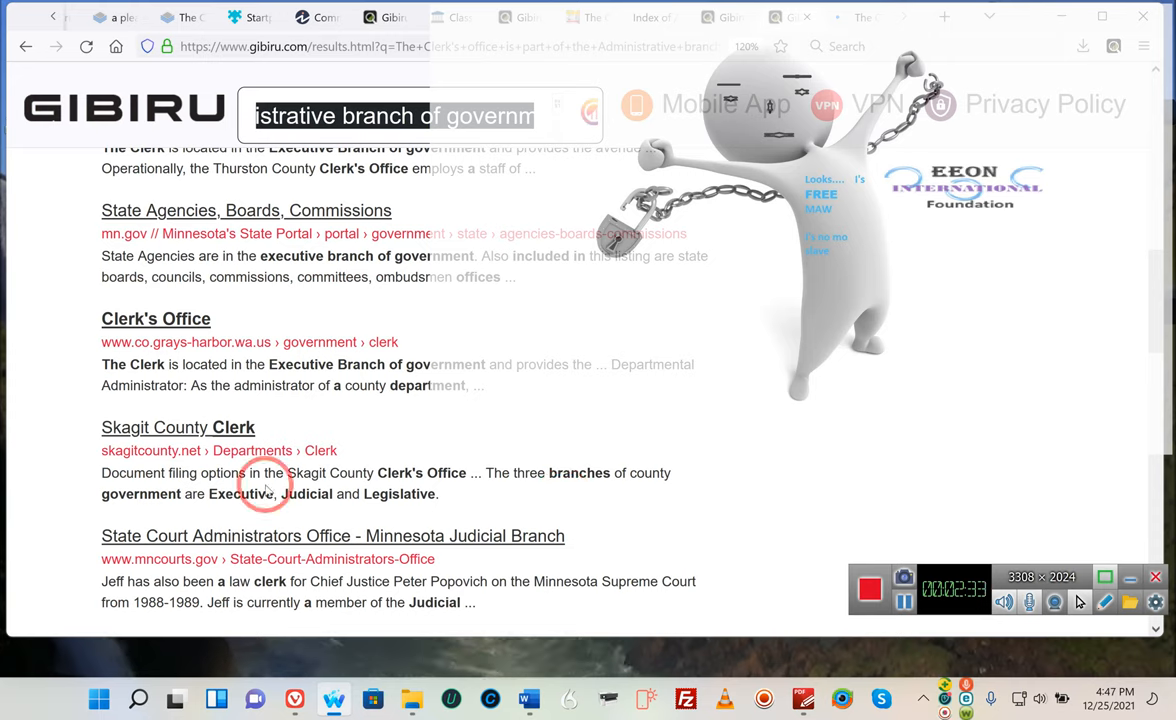
{"action": "mouse_move", "coordinate": [448, 528]}
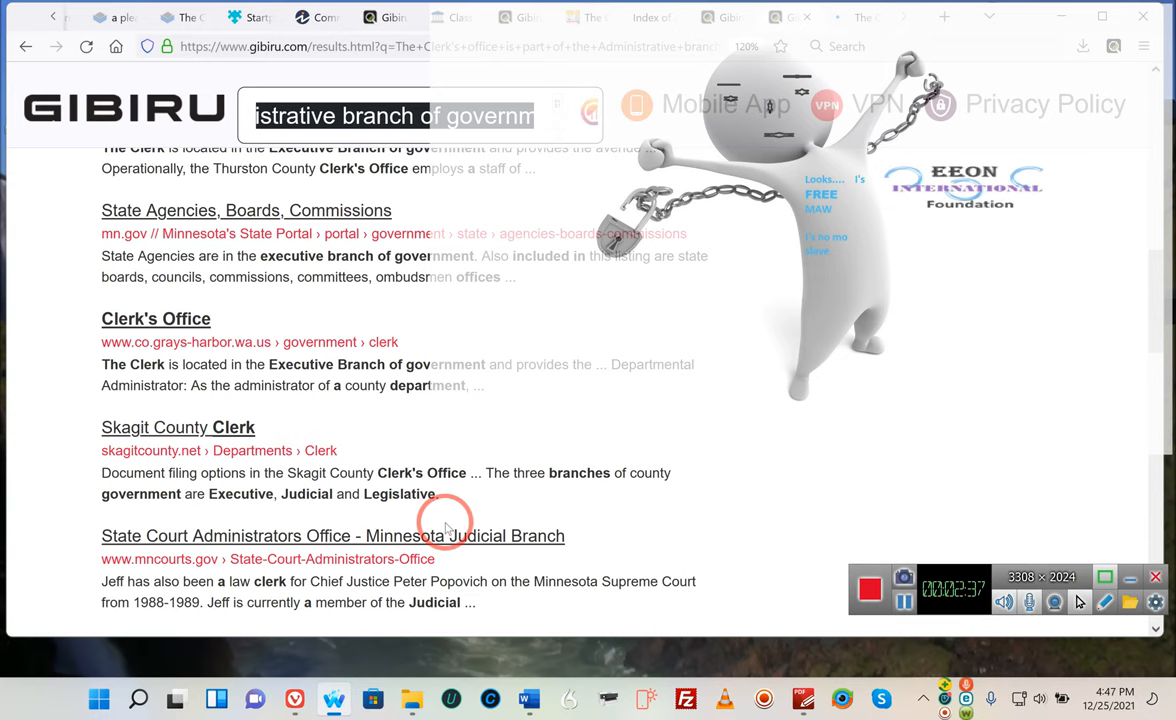
{"action": "scroll", "scroll_direction": "down", "scroll_amount": 3}
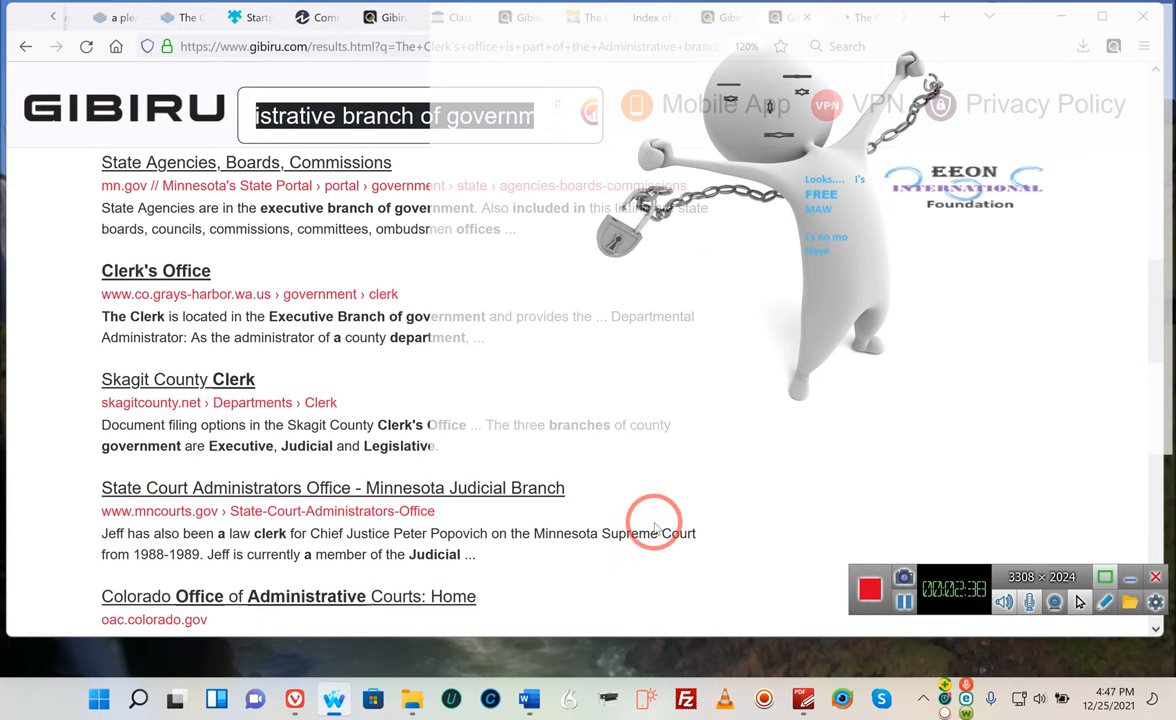
{"action": "scroll", "scroll_direction": "down", "scroll_amount": 3}
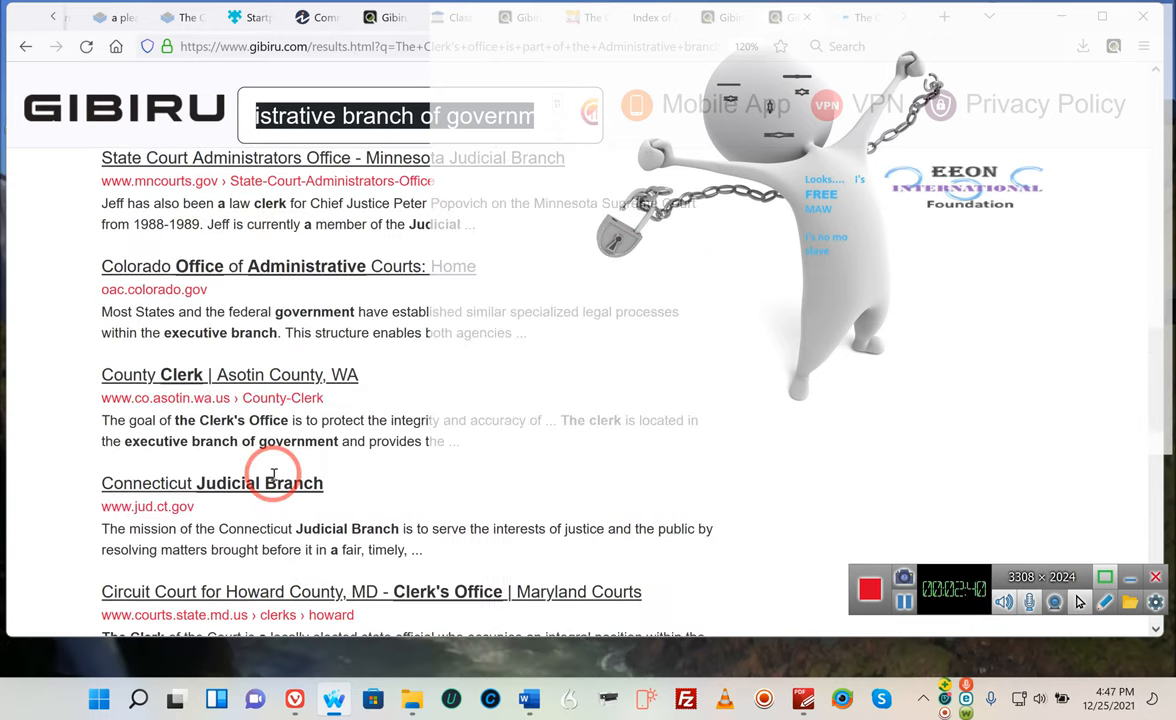
{"action": "scroll", "scroll_direction": "down", "scroll_amount": 3}
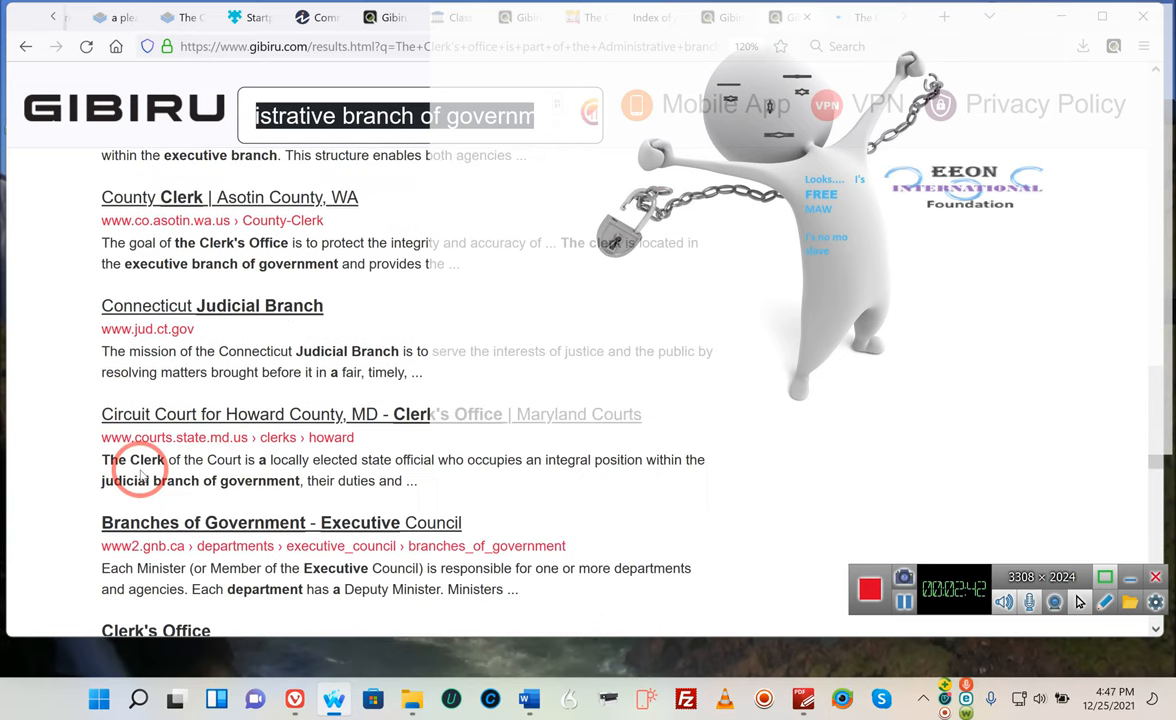
{"action": "mouse_move", "coordinate": [292, 460]}
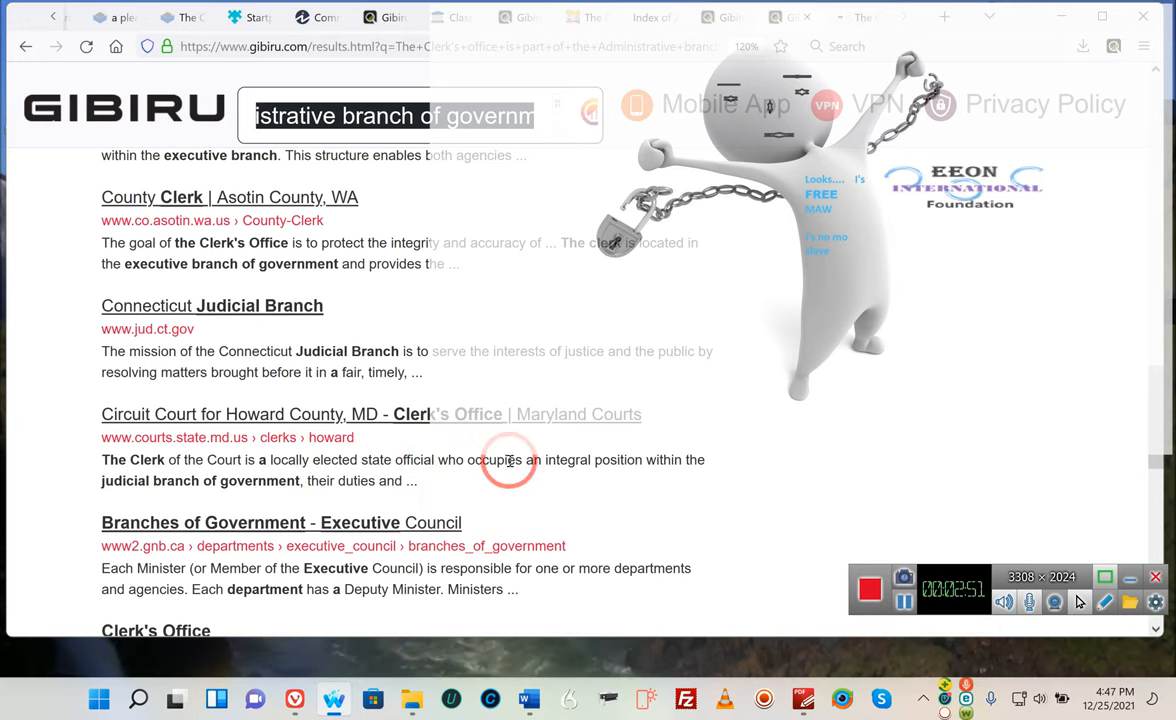
{"action": "mouse_move", "coordinate": [196, 504]}
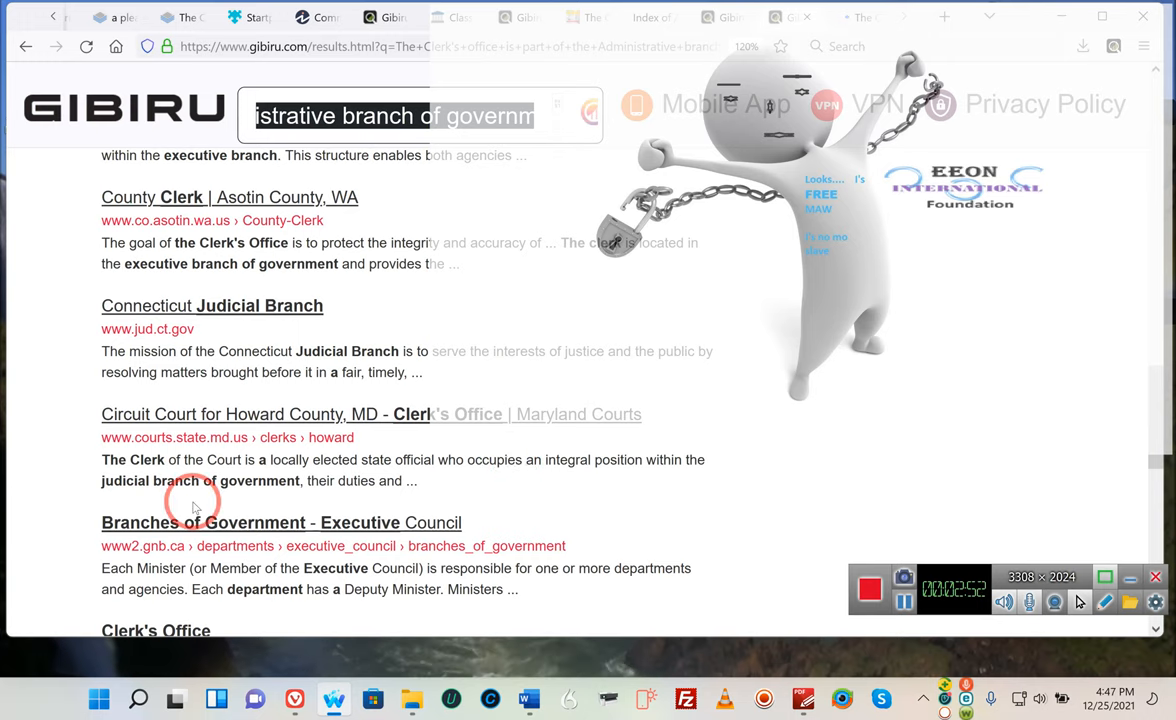
{"action": "mouse_move", "coordinate": [276, 486]}
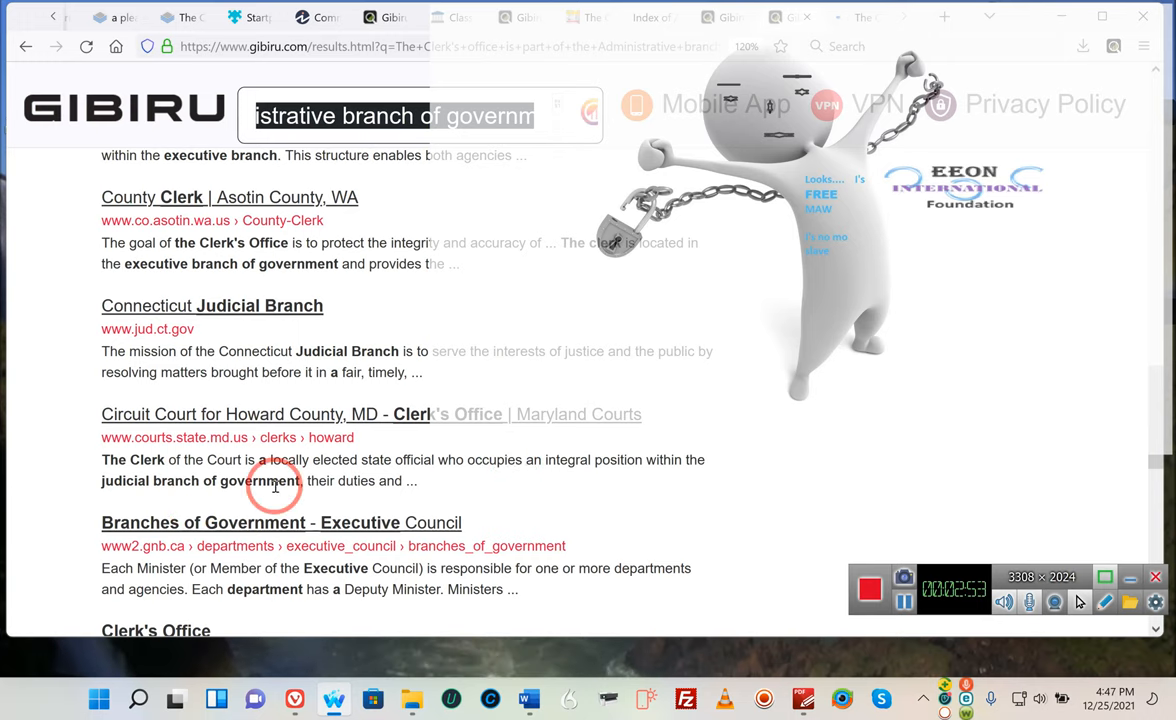
{"action": "mouse_move", "coordinate": [160, 480]}
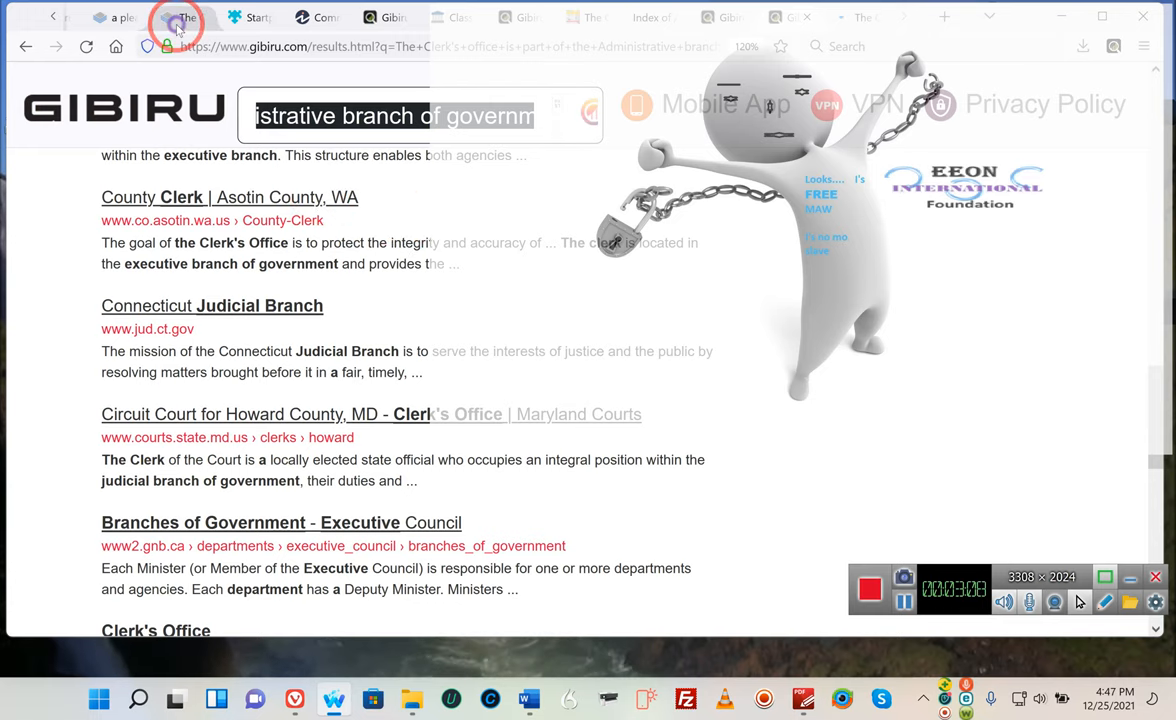
{"action": "left_click", "coordinate": [176, 16]}
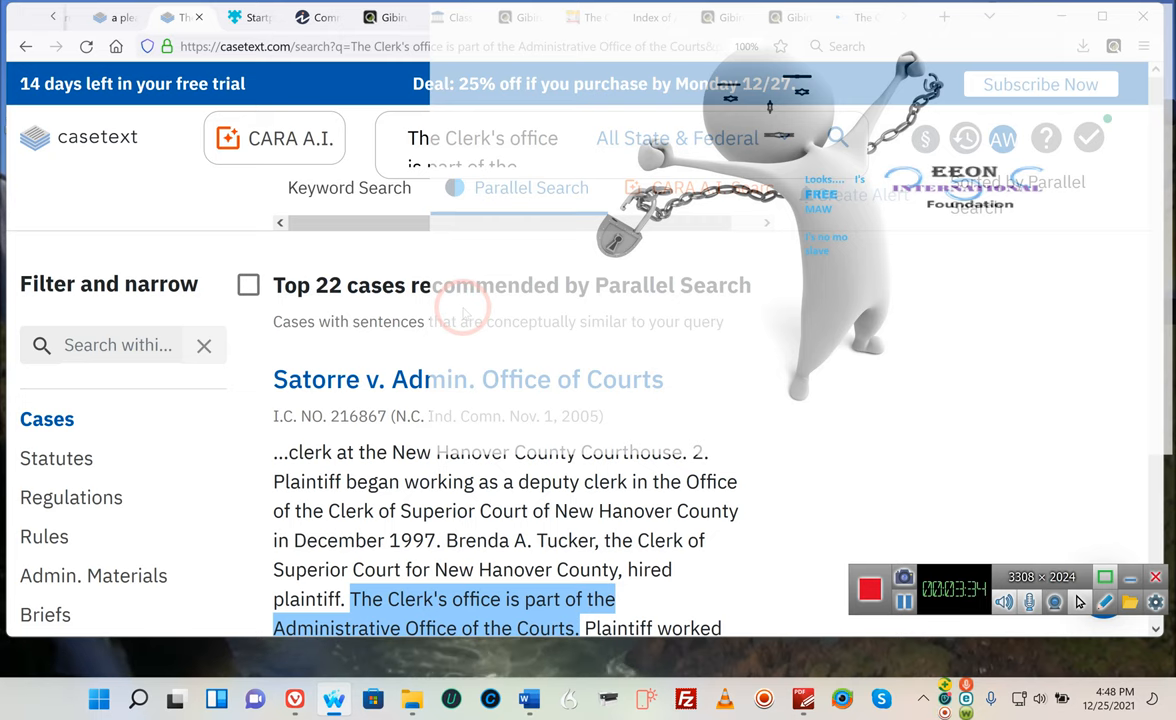
{"action": "scroll", "scroll_direction": "down", "scroll_amount": 3}
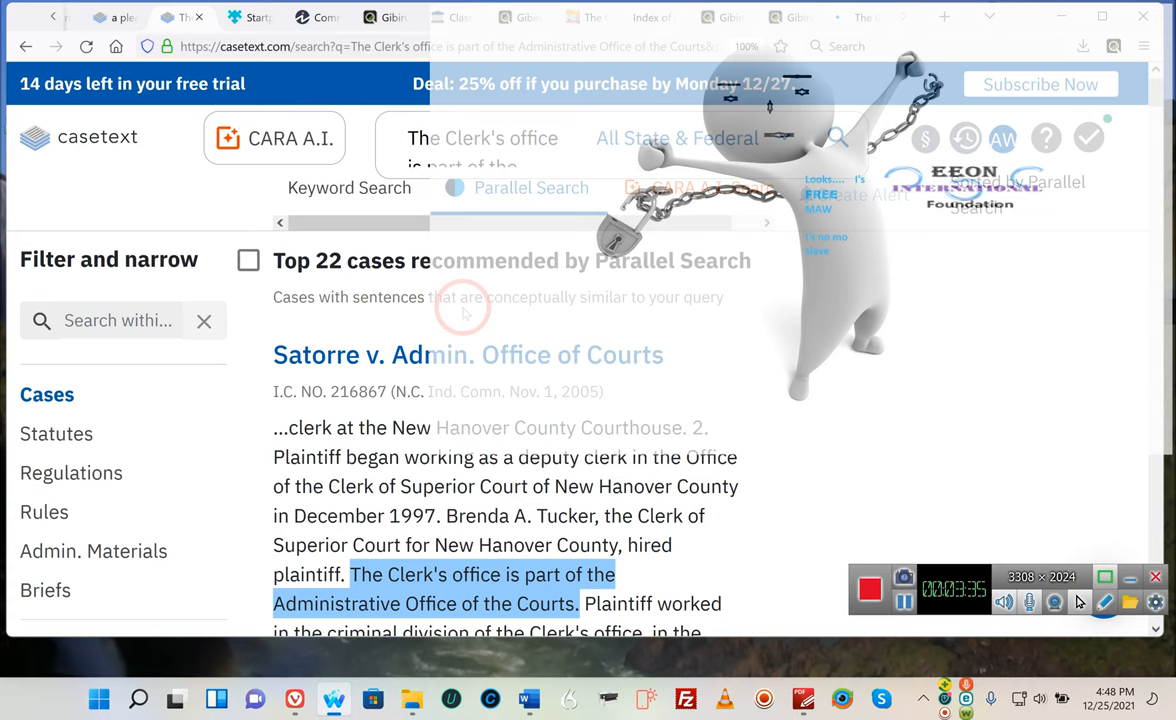
{"action": "scroll", "scroll_direction": "down", "scroll_amount": 3}
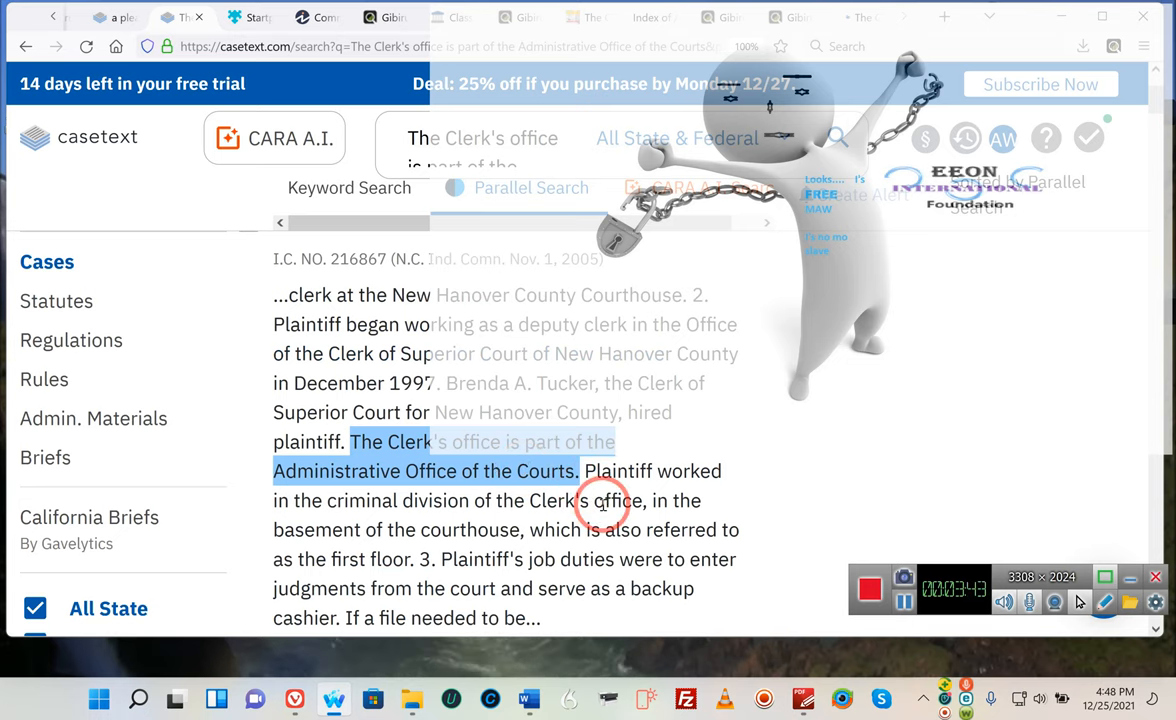
{"action": "scroll", "scroll_direction": "down", "scroll_amount": 3}
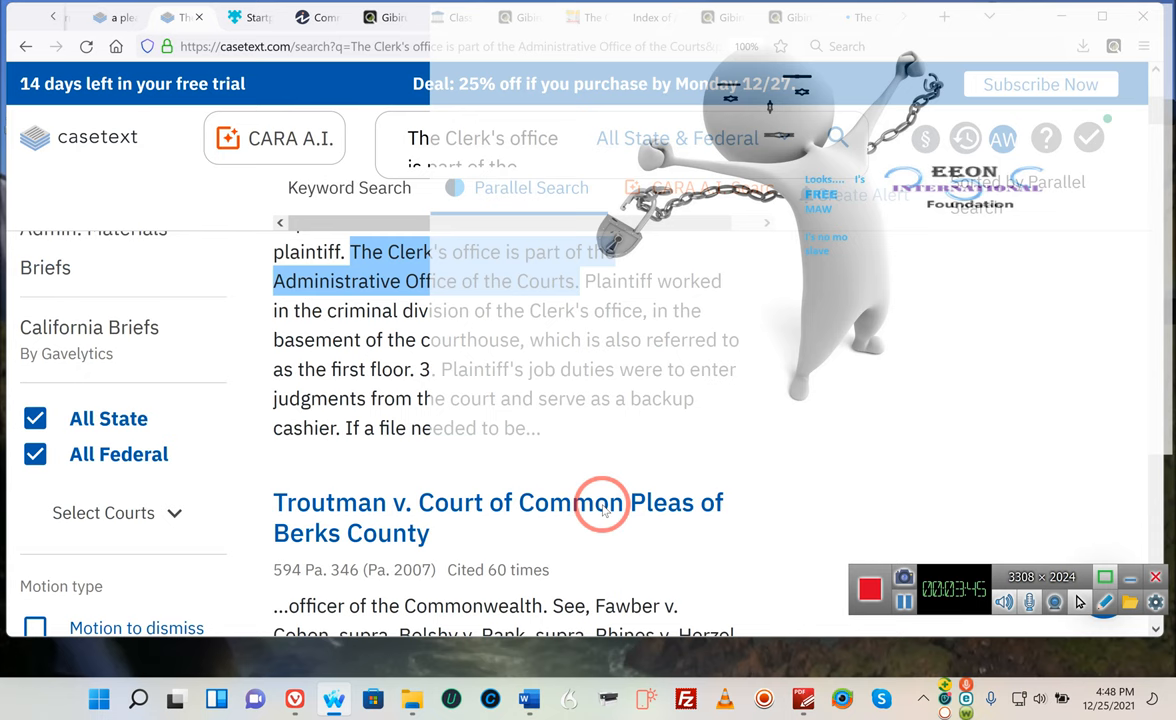
{"action": "scroll", "scroll_direction": "down", "scroll_amount": 3}
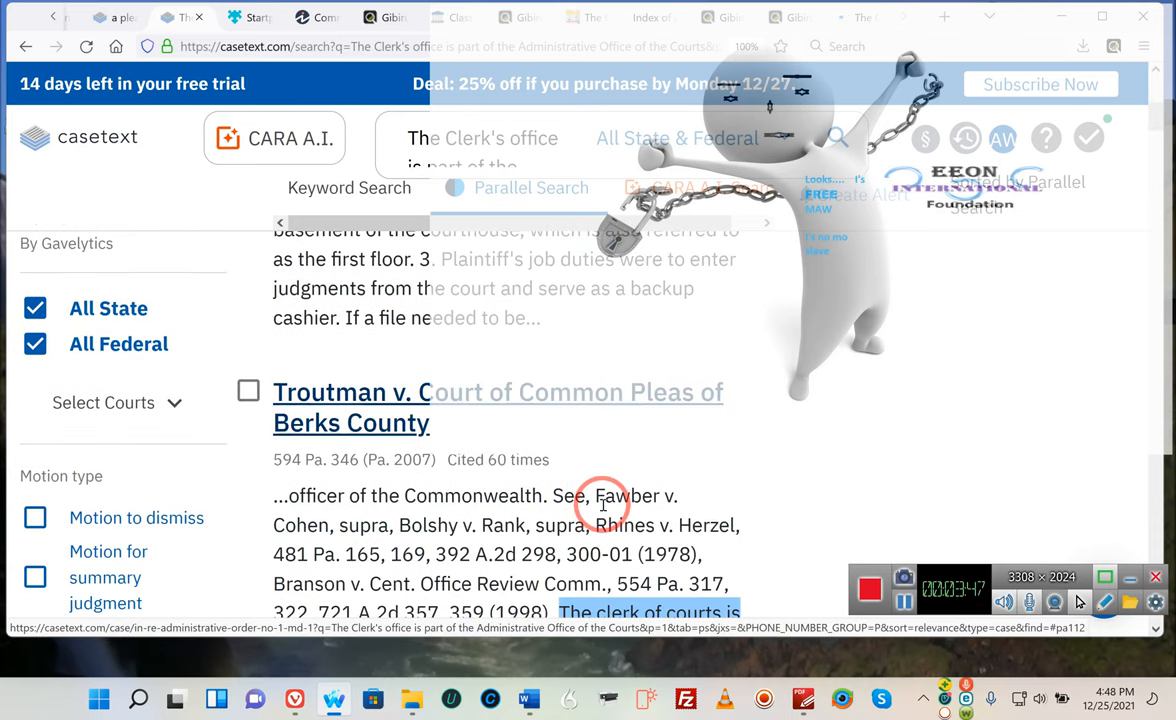
{"action": "scroll", "scroll_direction": "down", "scroll_amount": 3}
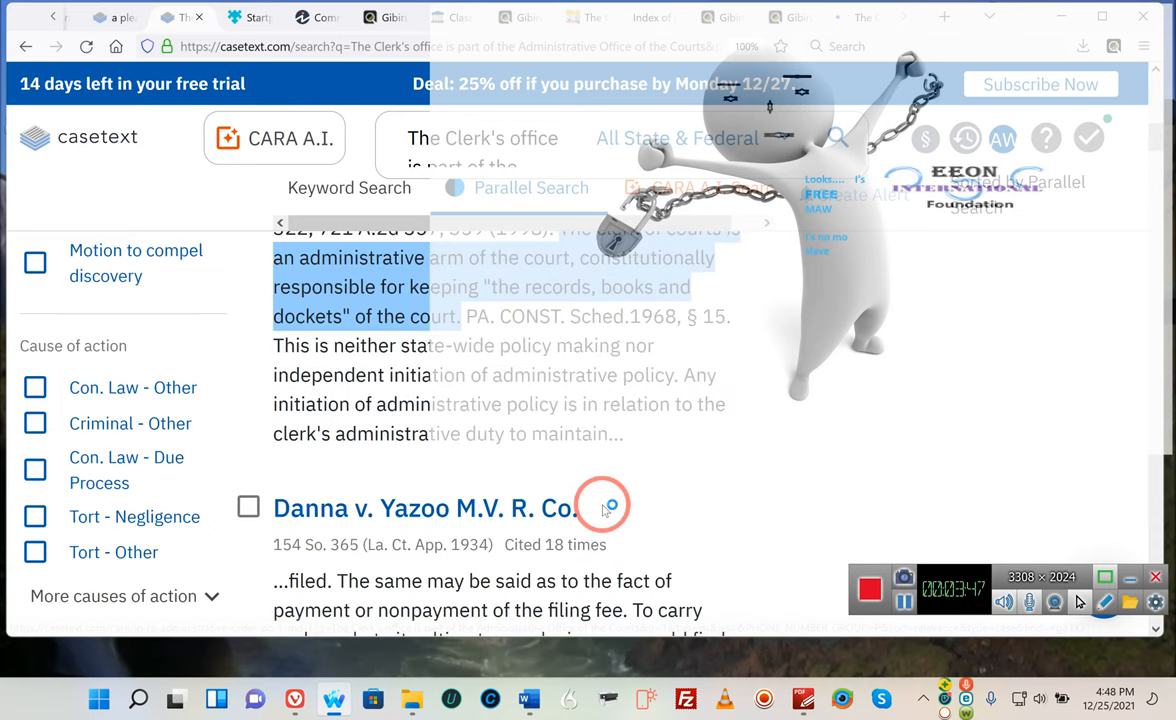
{"action": "scroll", "scroll_direction": "down", "scroll_amount": 3}
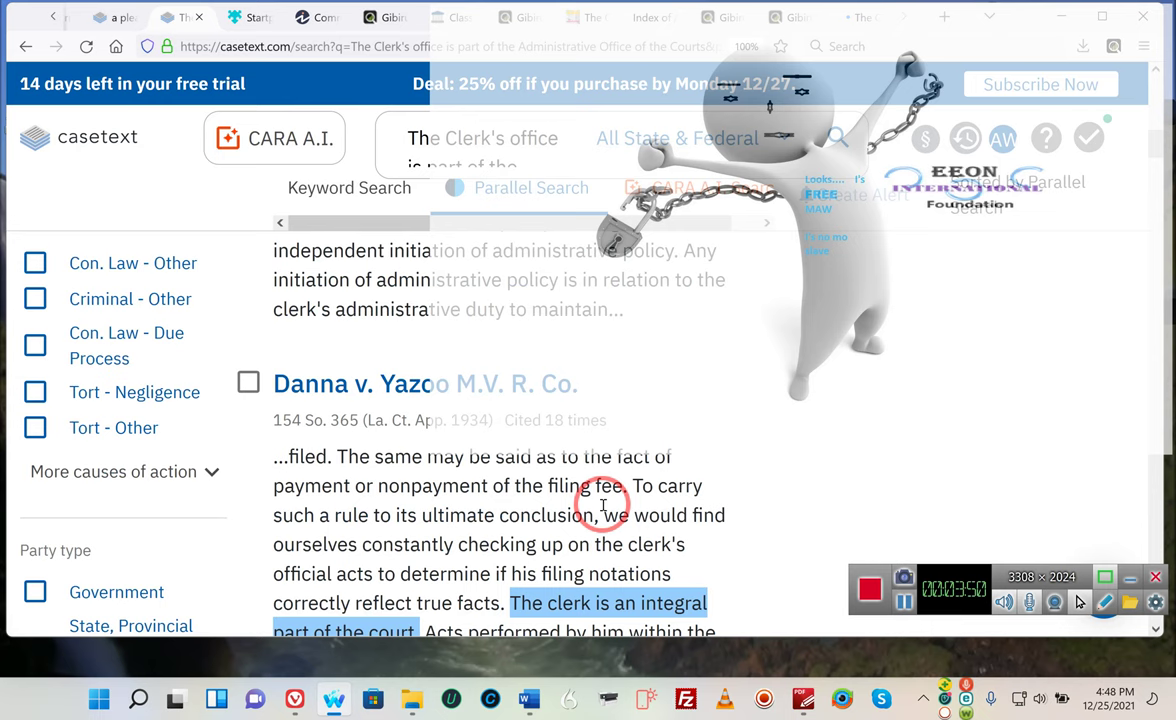
{"action": "scroll", "scroll_direction": "down", "scroll_amount": 3}
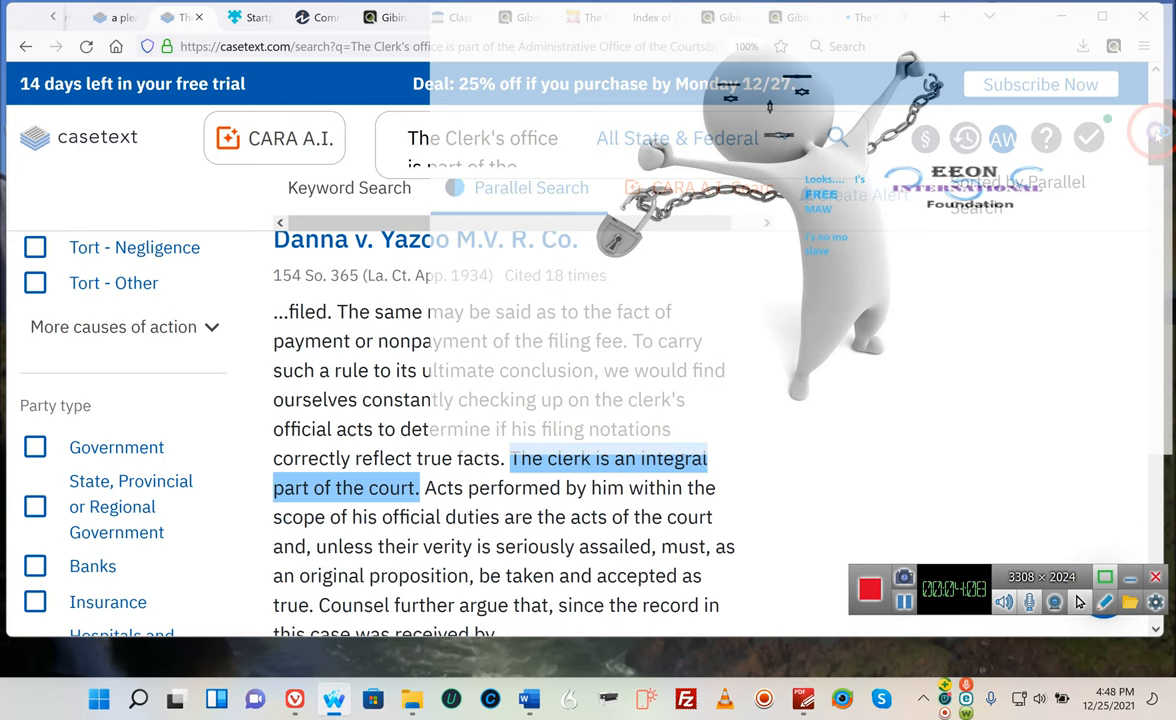
{"action": "scroll", "scroll_direction": "up", "scroll_amount": 3}
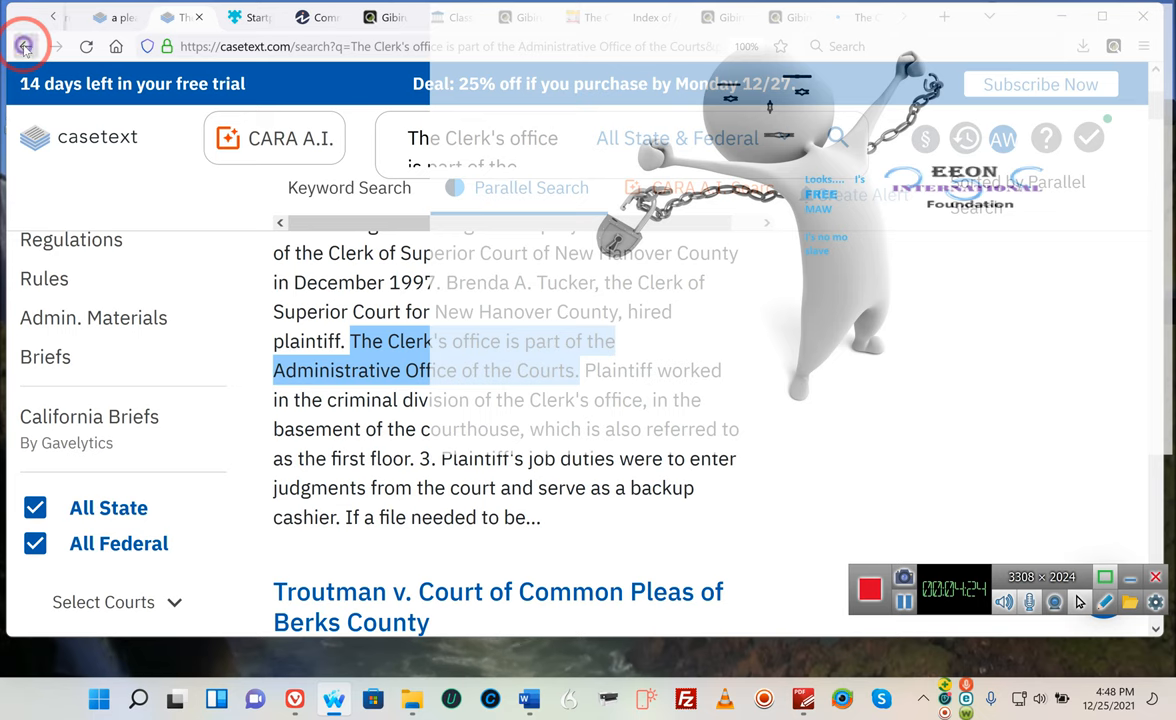
Run the clerk-of-the-court Parallel Search query and skim its results
{"action": "left_click", "coordinate": [26, 46]}
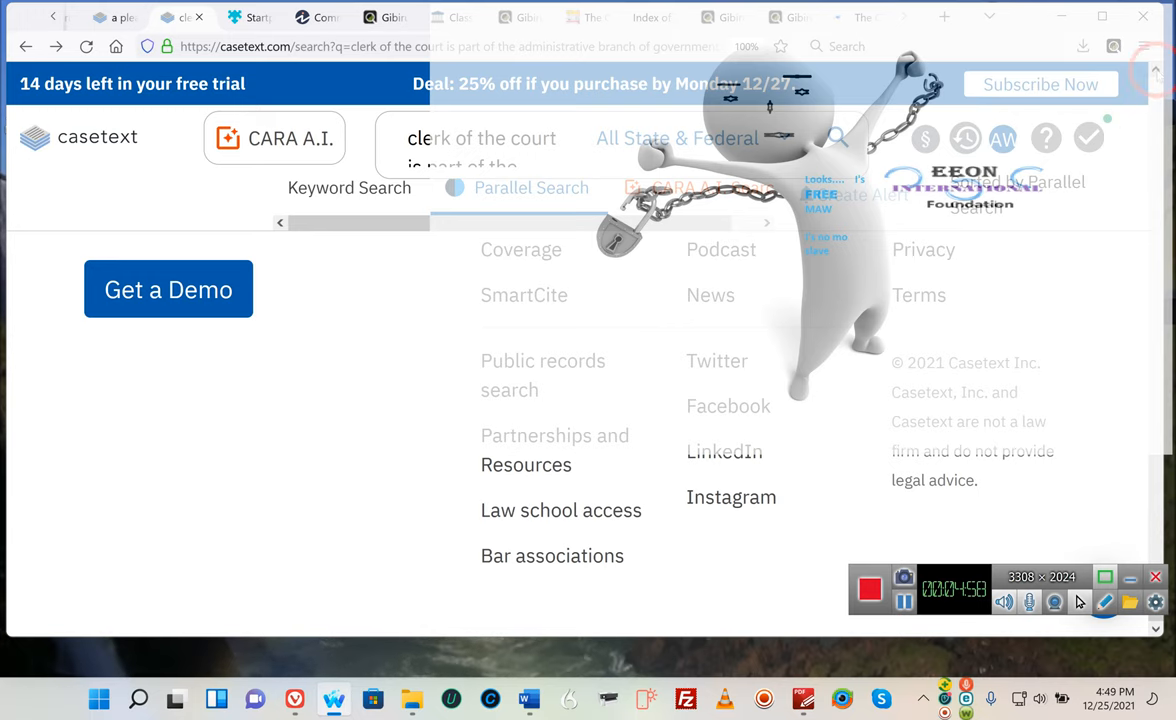
{"action": "scroll", "scroll_direction": "down", "scroll_amount": 3}
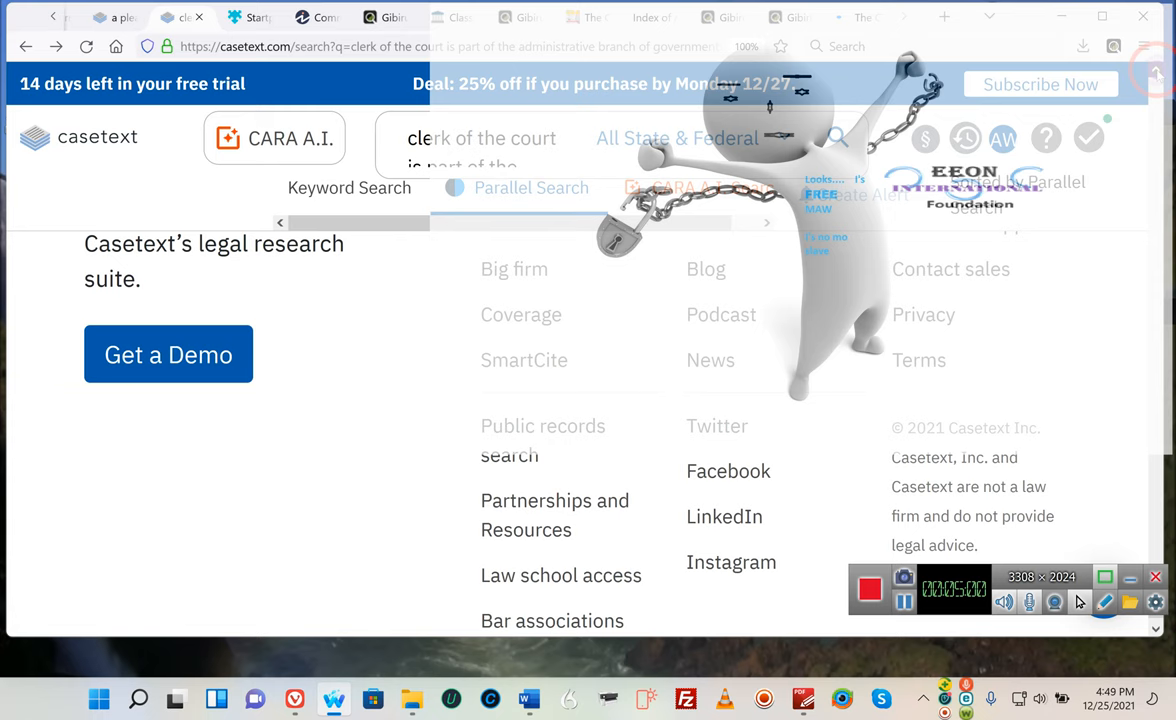
{"action": "scroll", "scroll_direction": "up", "scroll_amount": 3}
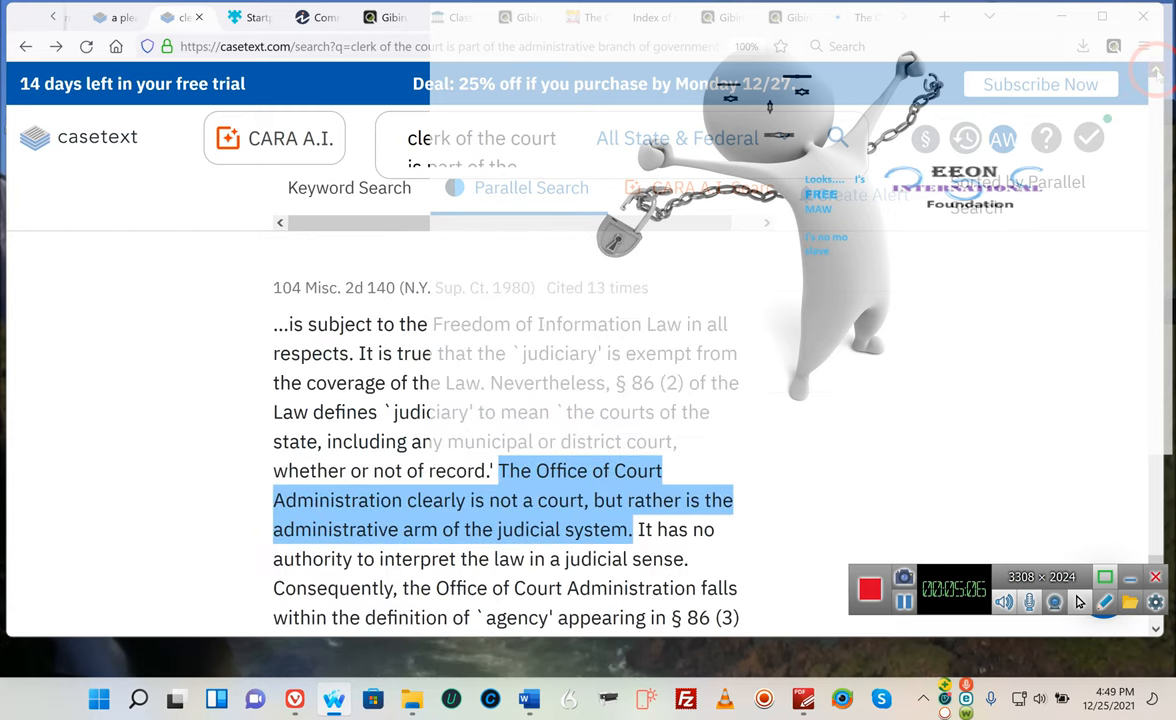
{"action": "scroll", "scroll_direction": "up", "scroll_amount": 3}
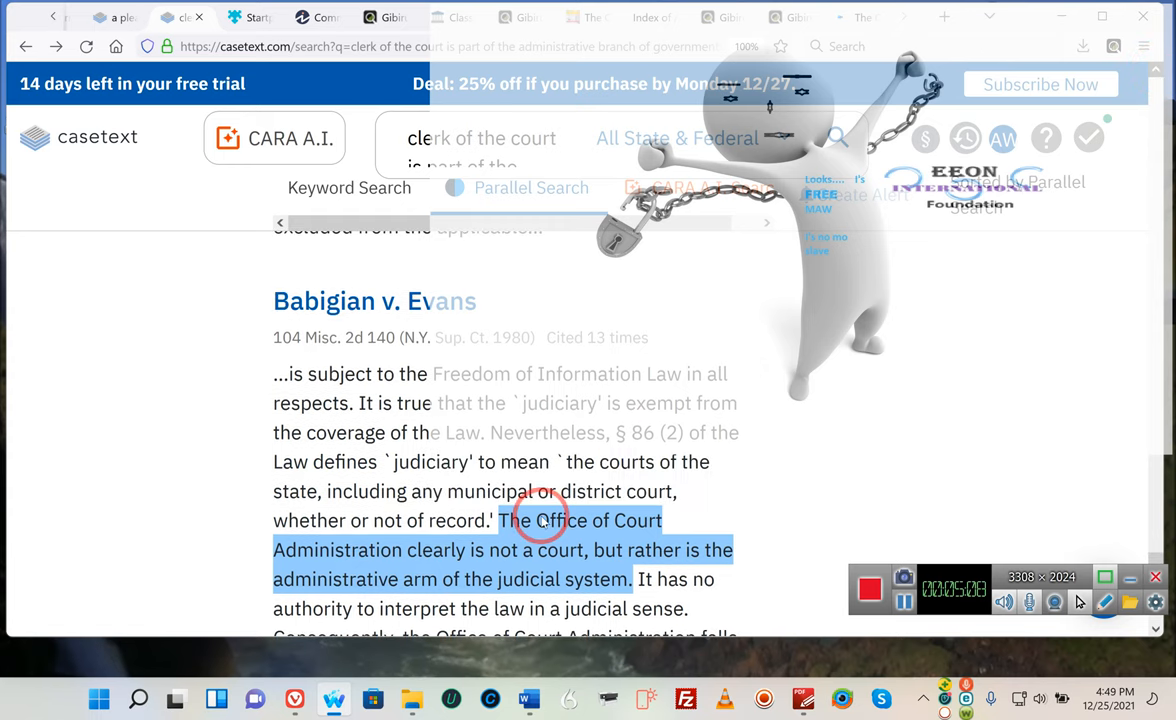
{"action": "scroll", "scroll_direction": "up", "scroll_amount": 3}
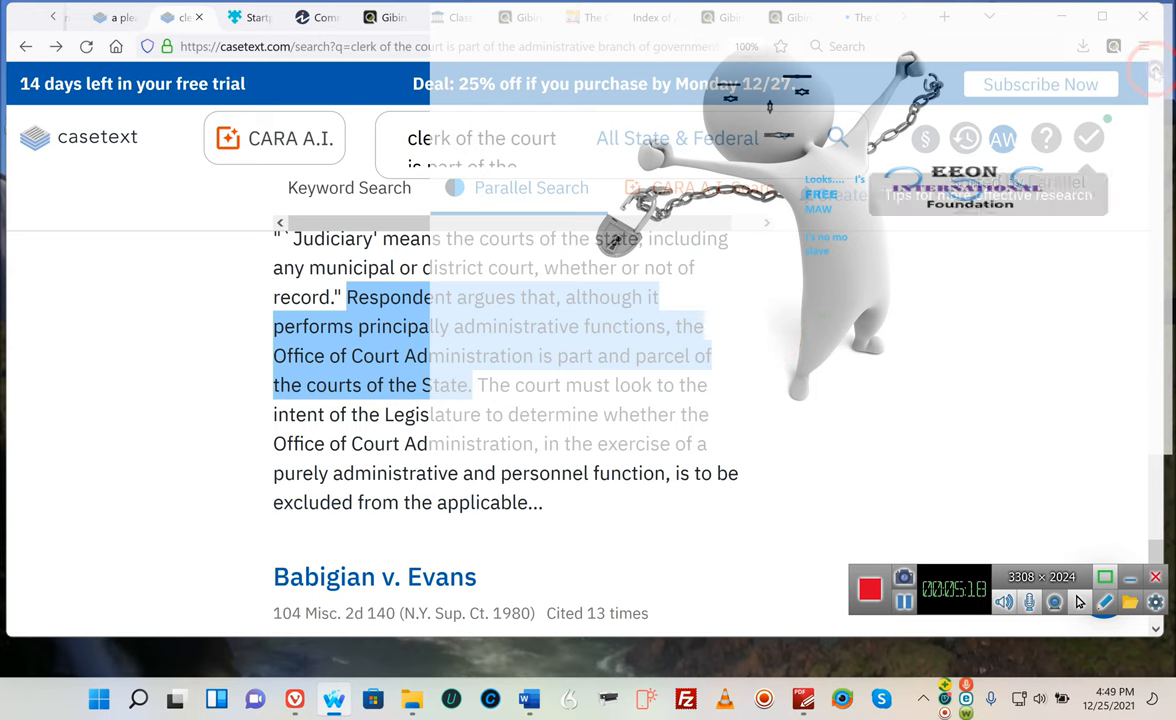
{"action": "scroll", "scroll_direction": "up", "scroll_amount": 3}
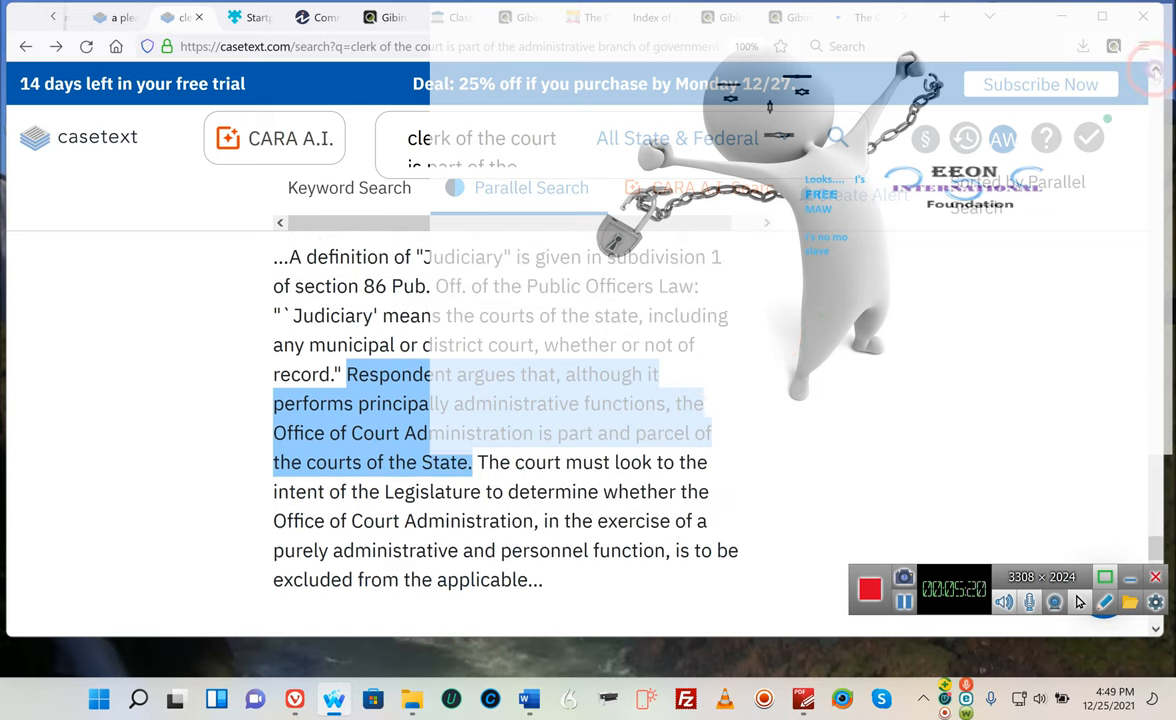
{"action": "scroll", "scroll_direction": "up", "scroll_amount": 3}
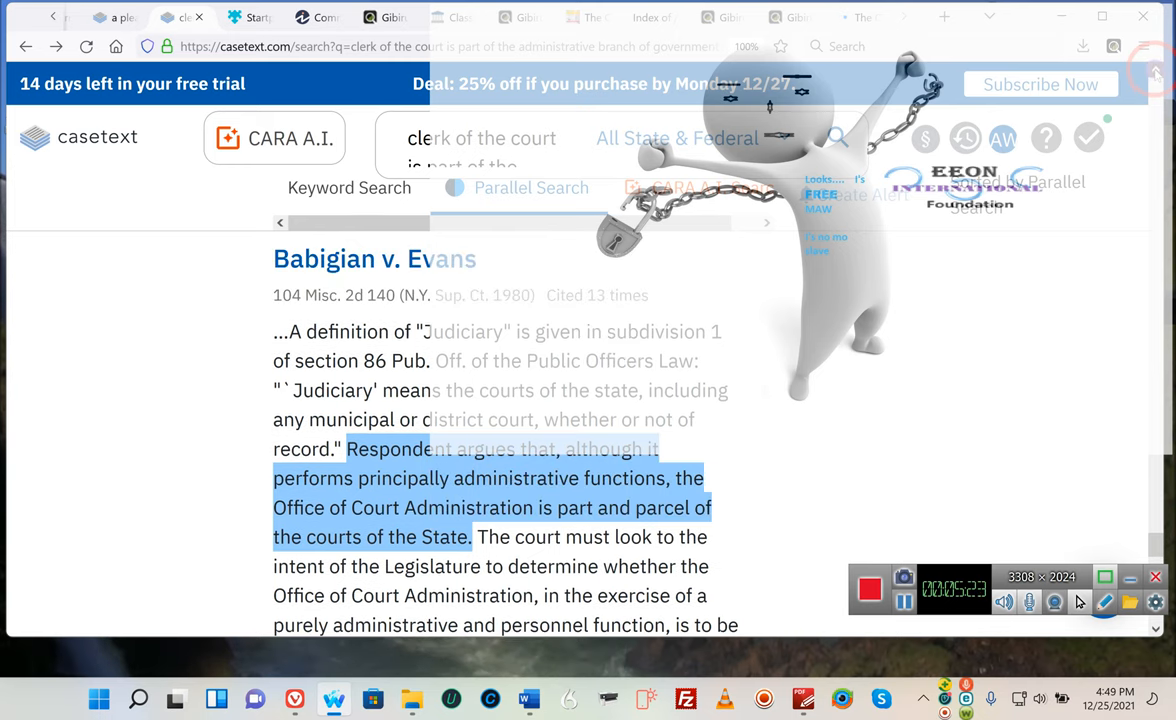
{"action": "scroll", "scroll_direction": "up", "scroll_amount": 3}
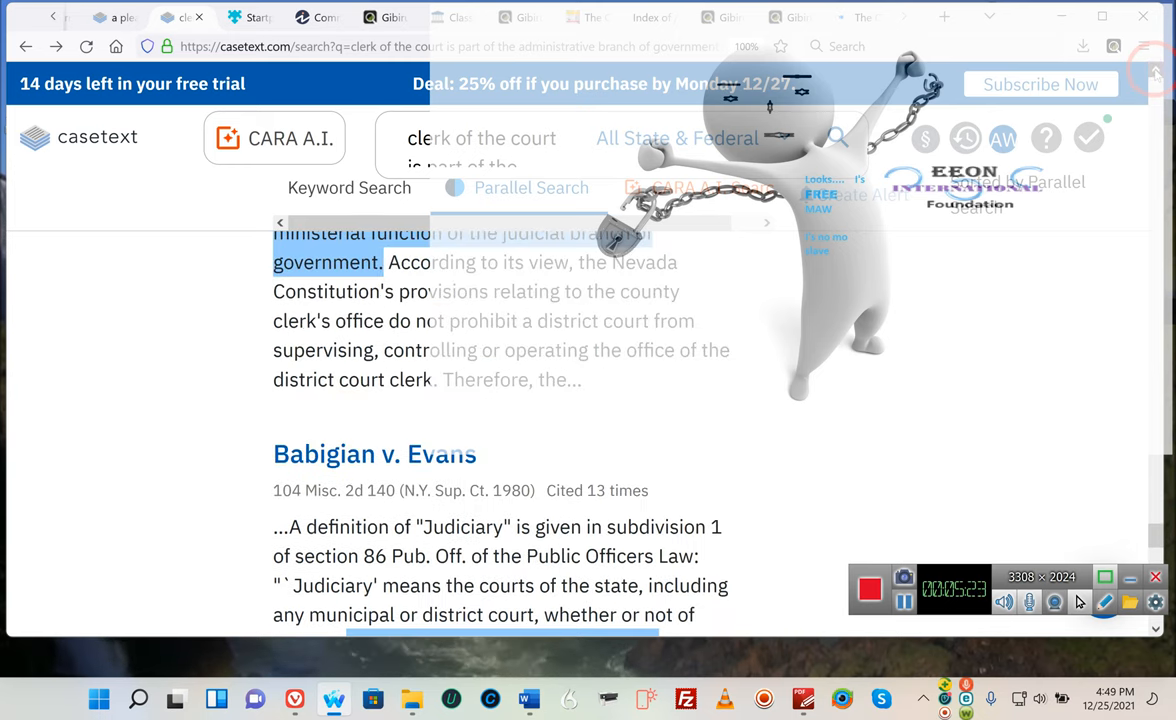
{"action": "scroll", "scroll_direction": "up", "scroll_amount": 3}
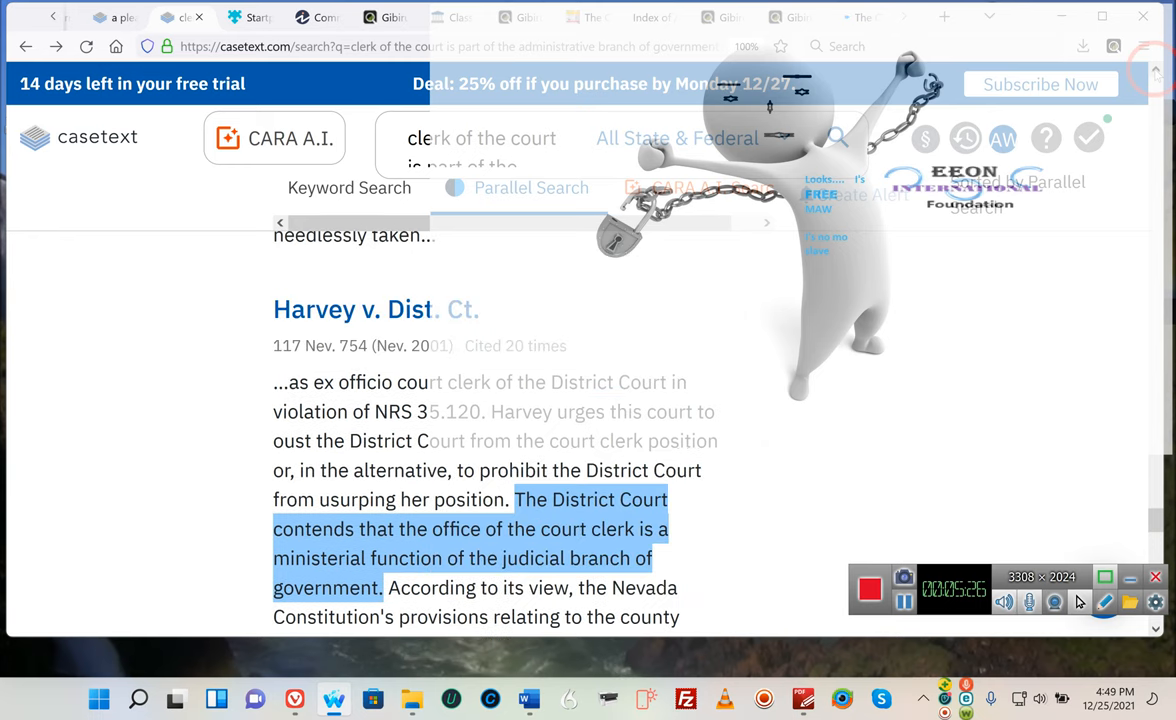
{"action": "scroll", "scroll_direction": "up", "scroll_amount": 3}
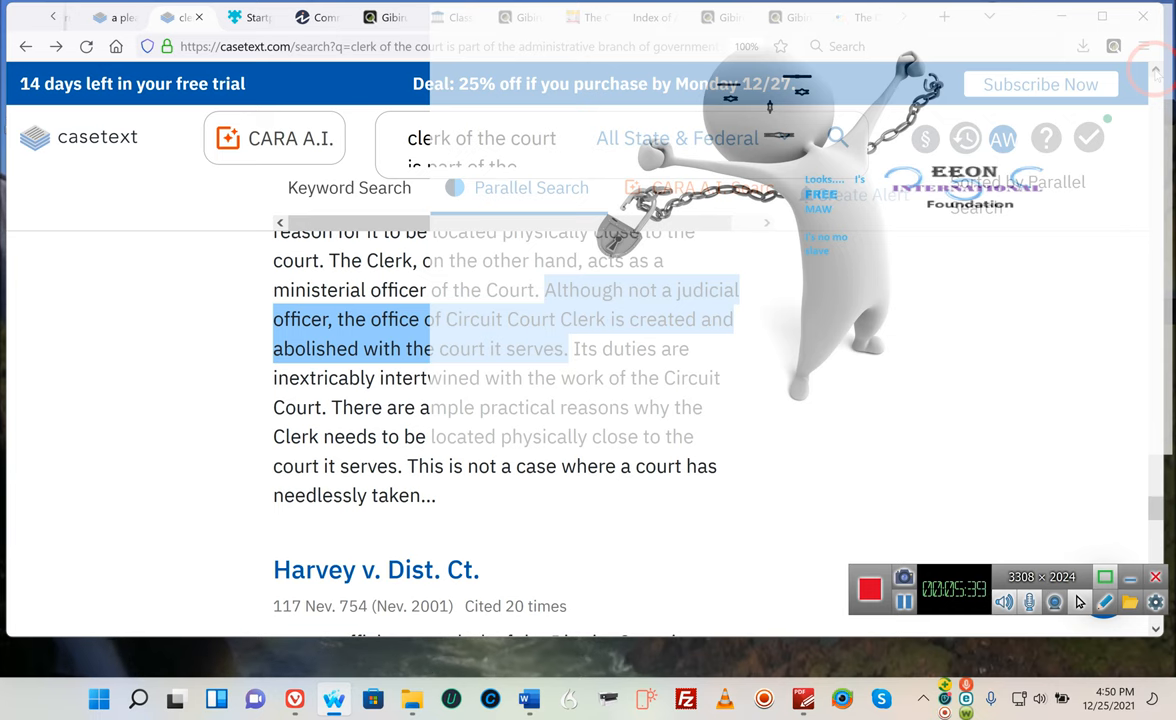
{"action": "scroll", "scroll_direction": "up", "scroll_amount": 3}
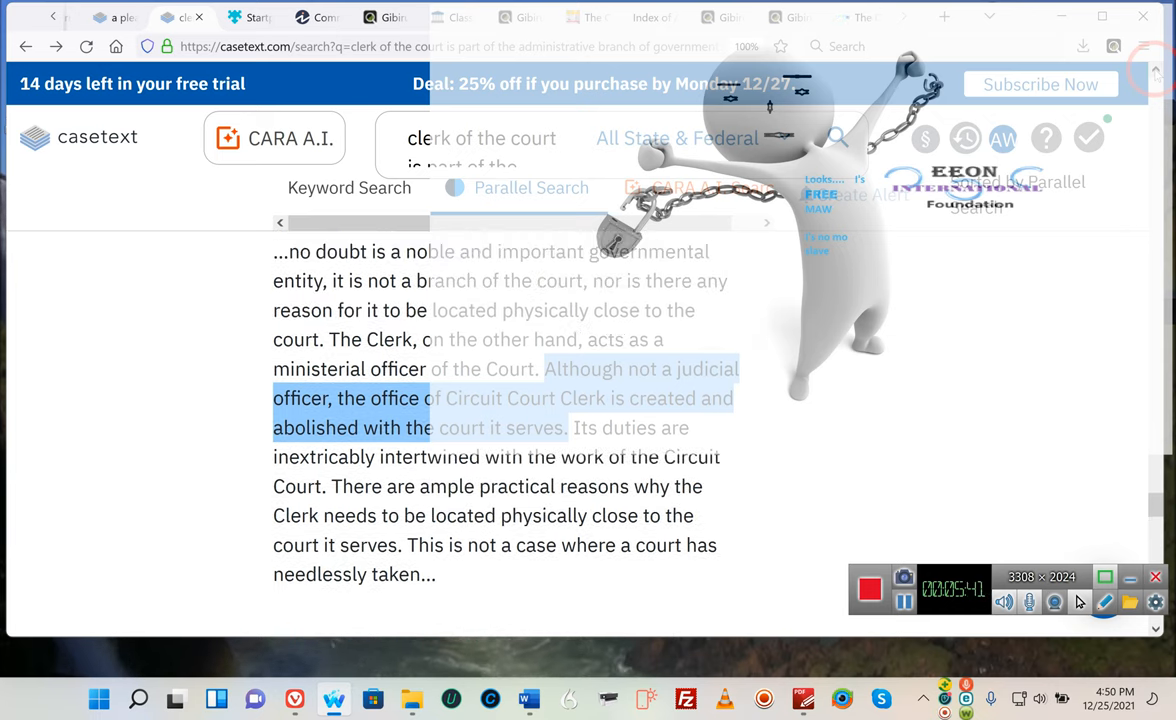
{"action": "scroll", "scroll_direction": "up", "scroll_amount": 3}
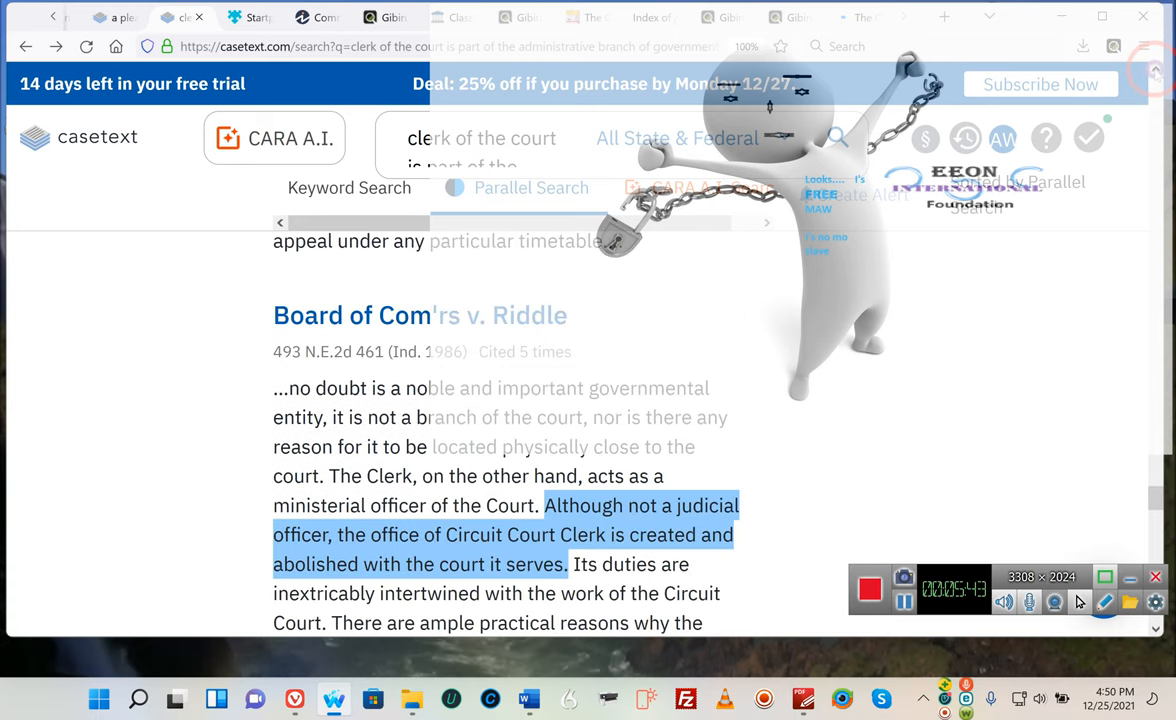
{"action": "scroll", "scroll_direction": "up", "scroll_amount": 3}
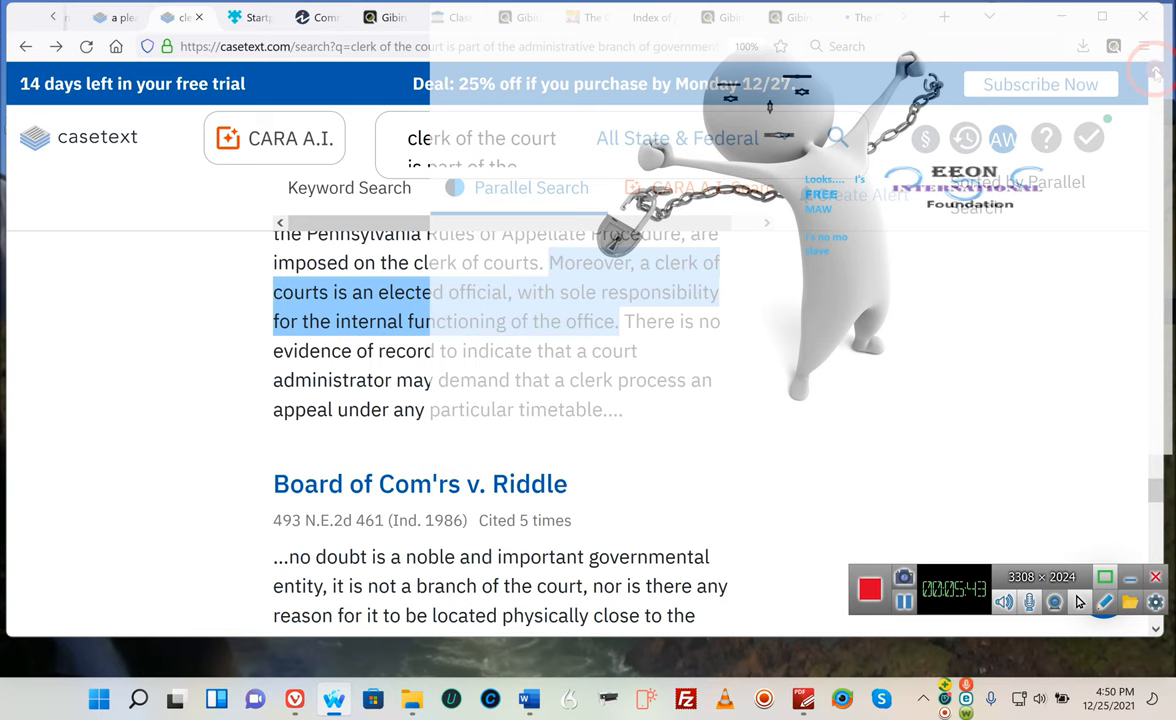
{"action": "scroll", "scroll_direction": "down", "scroll_amount": 3}
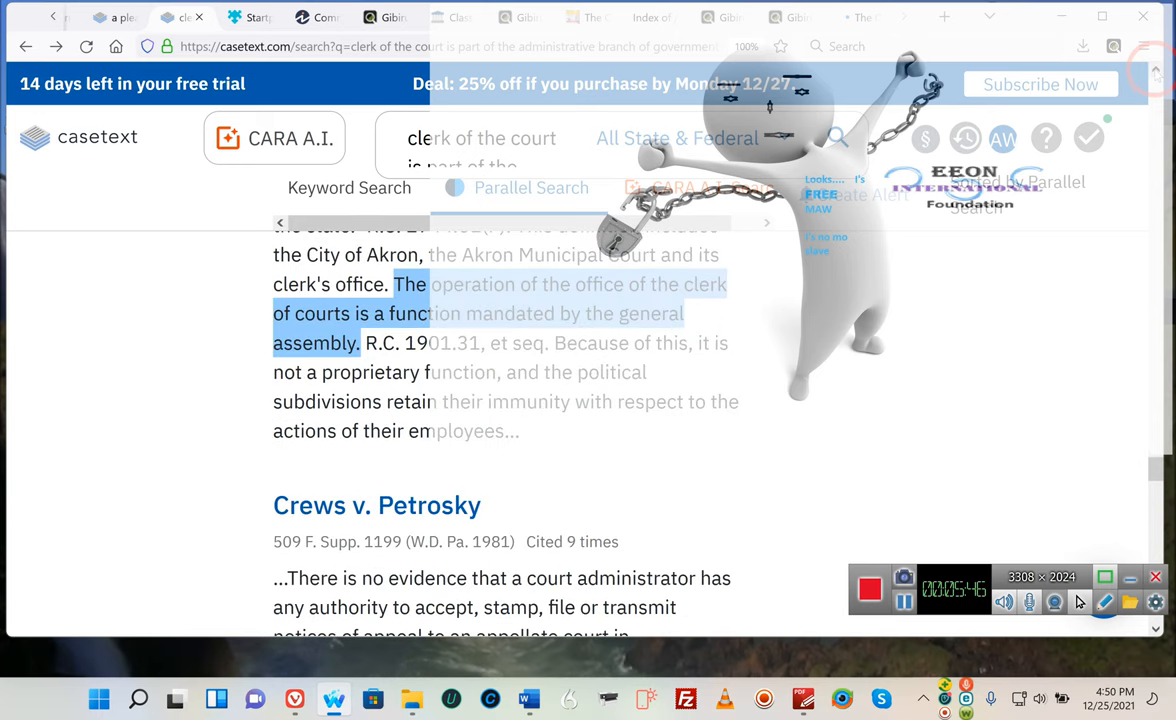
{"action": "scroll", "scroll_direction": "up", "scroll_amount": 3}
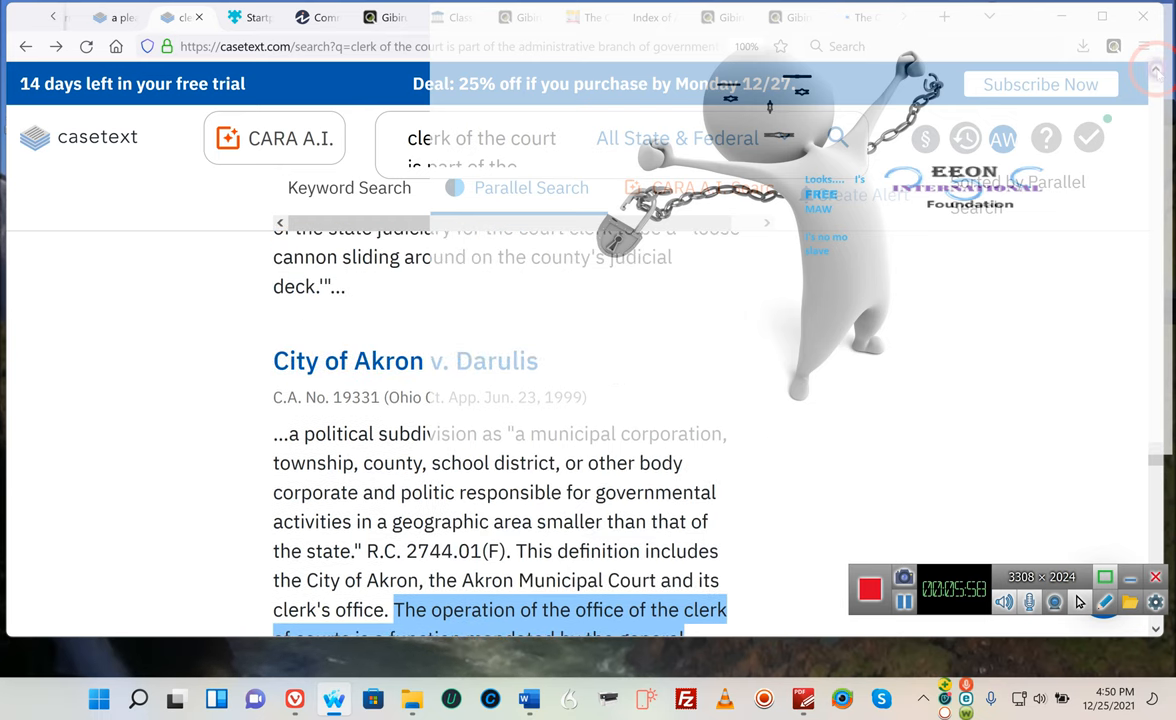
{"action": "scroll", "scroll_direction": "up", "scroll_amount": 3}
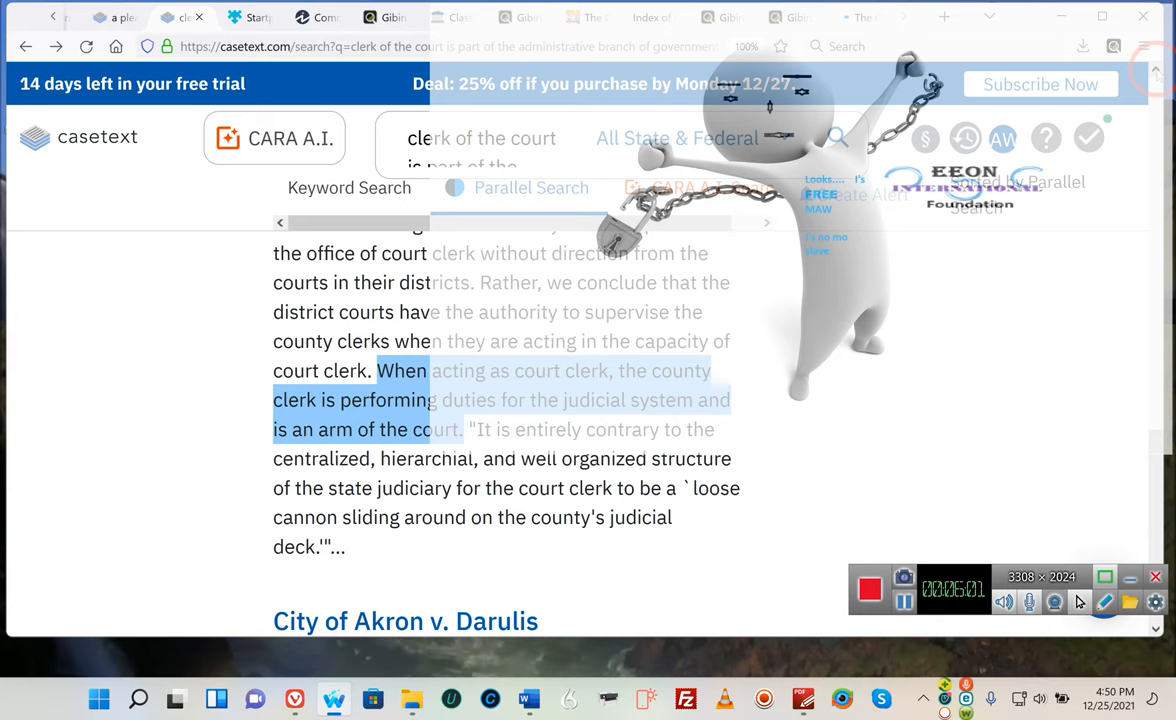
{"action": "scroll", "scroll_direction": "down", "scroll_amount": 3}
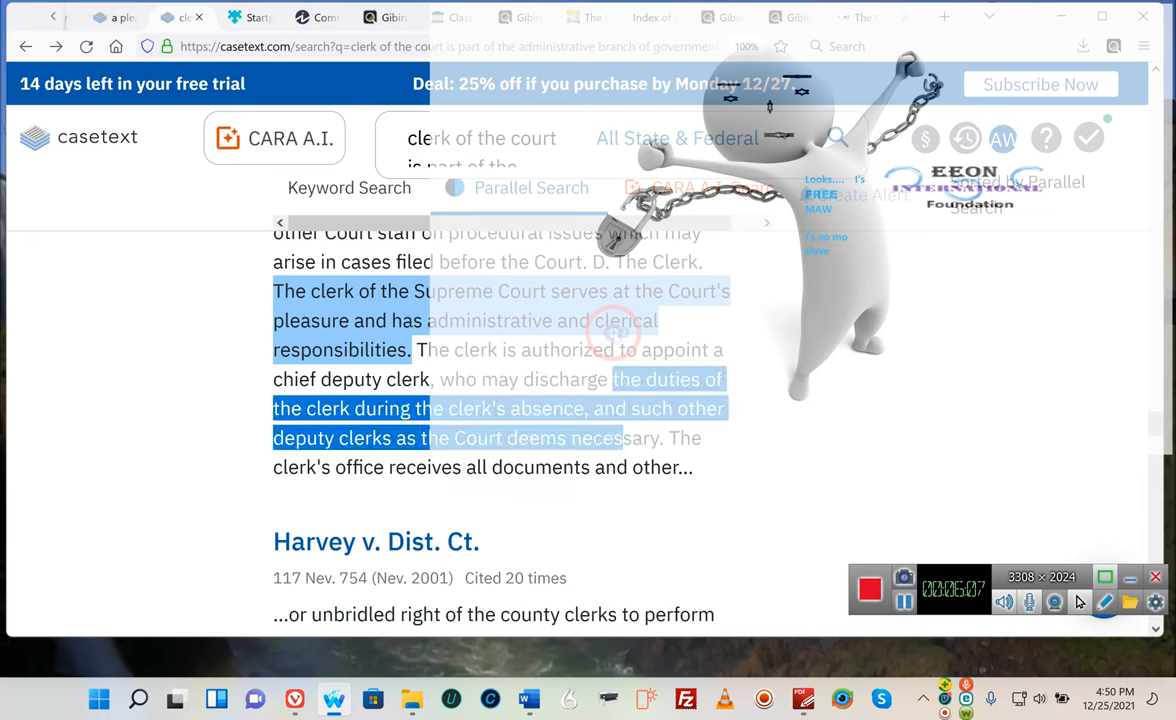
{"action": "scroll", "scroll_direction": "down", "scroll_amount": 3}
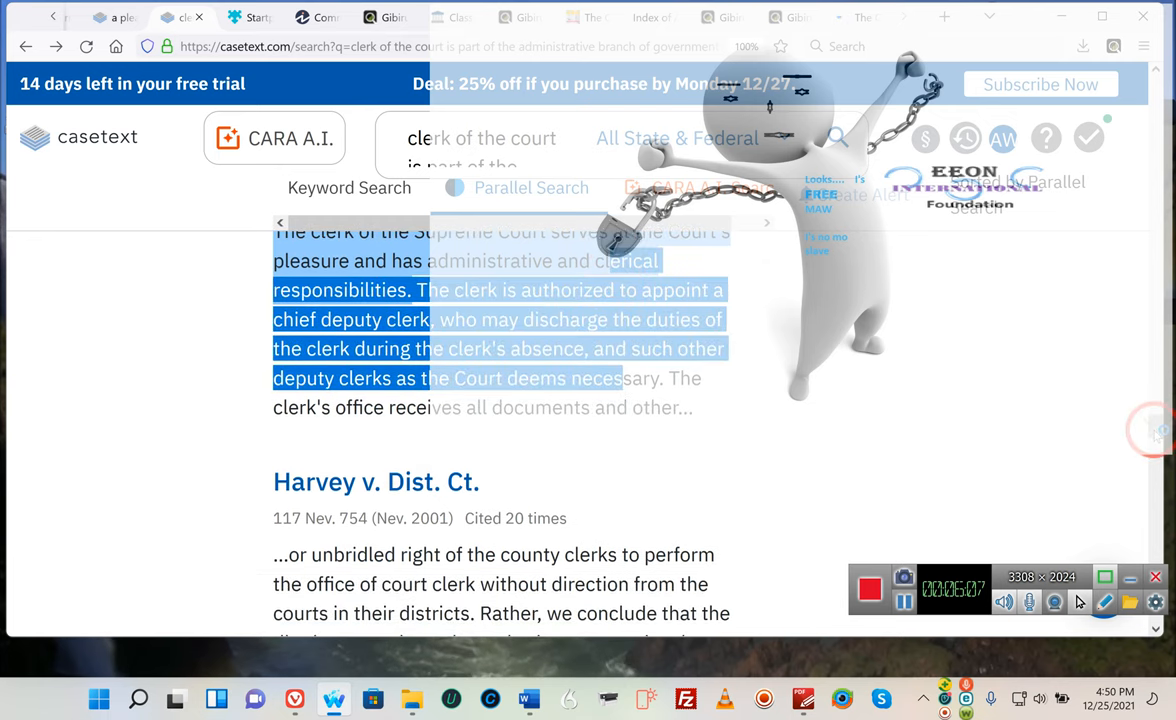
{"action": "scroll", "scroll_direction": "down", "scroll_amount": 3}
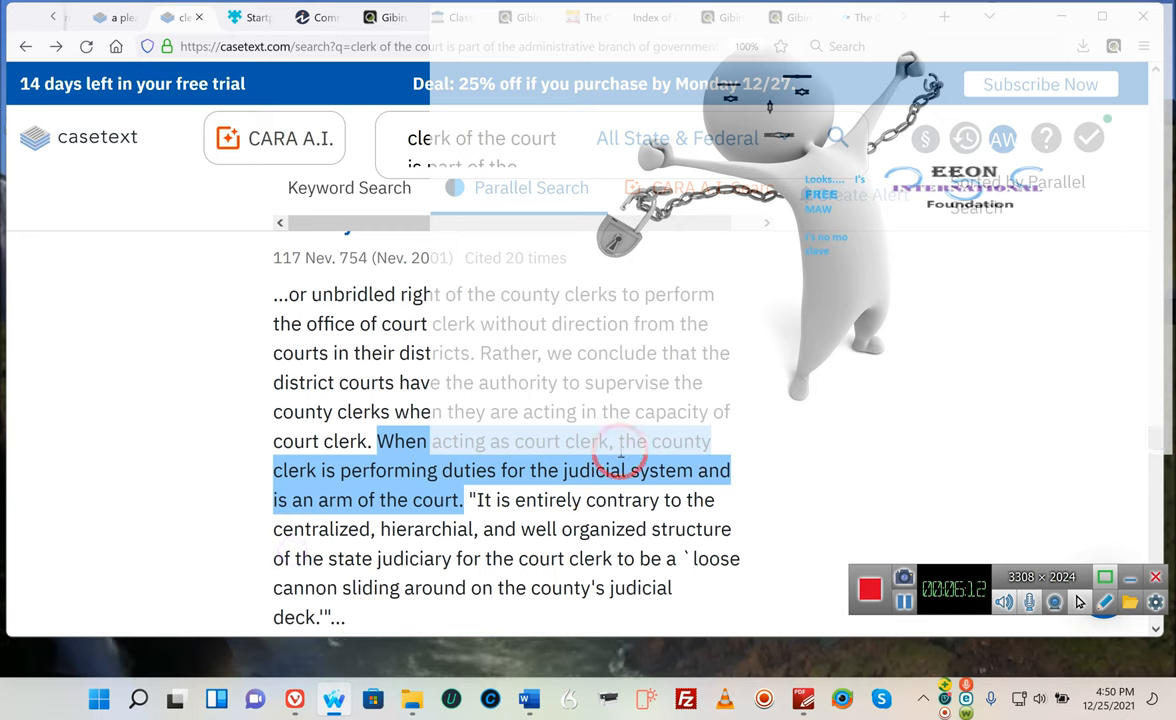
{"action": "mouse_move", "coordinate": [320, 464]}
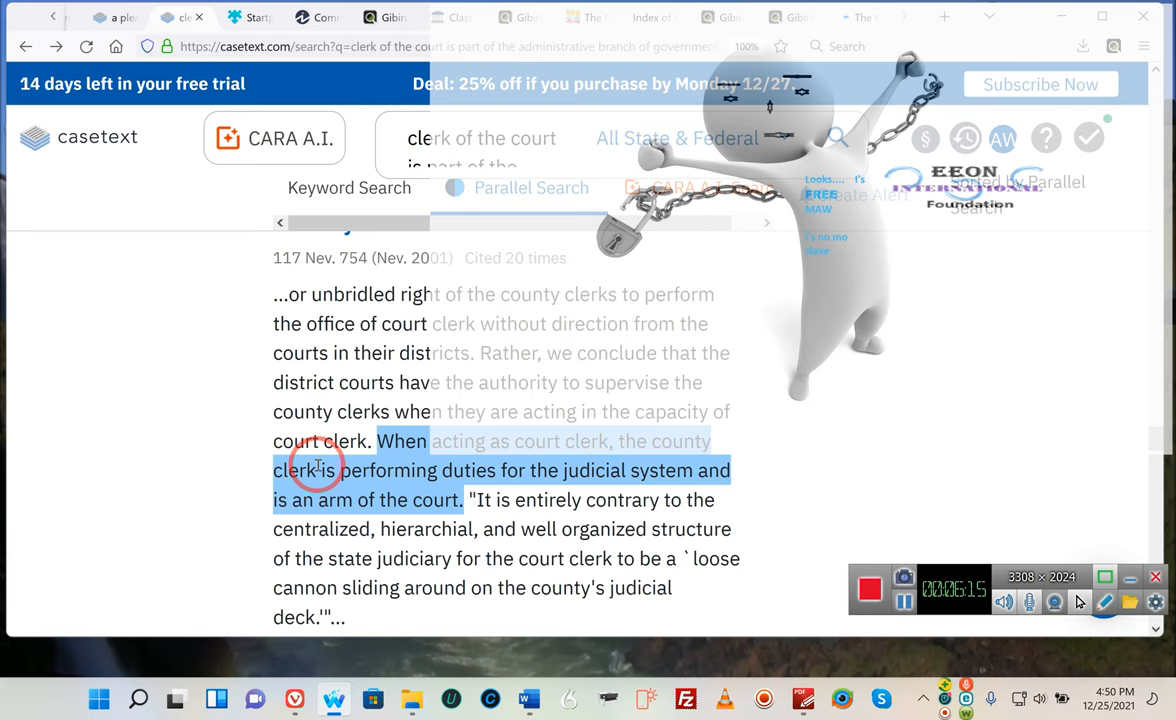
{"action": "mouse_move", "coordinate": [584, 472]}
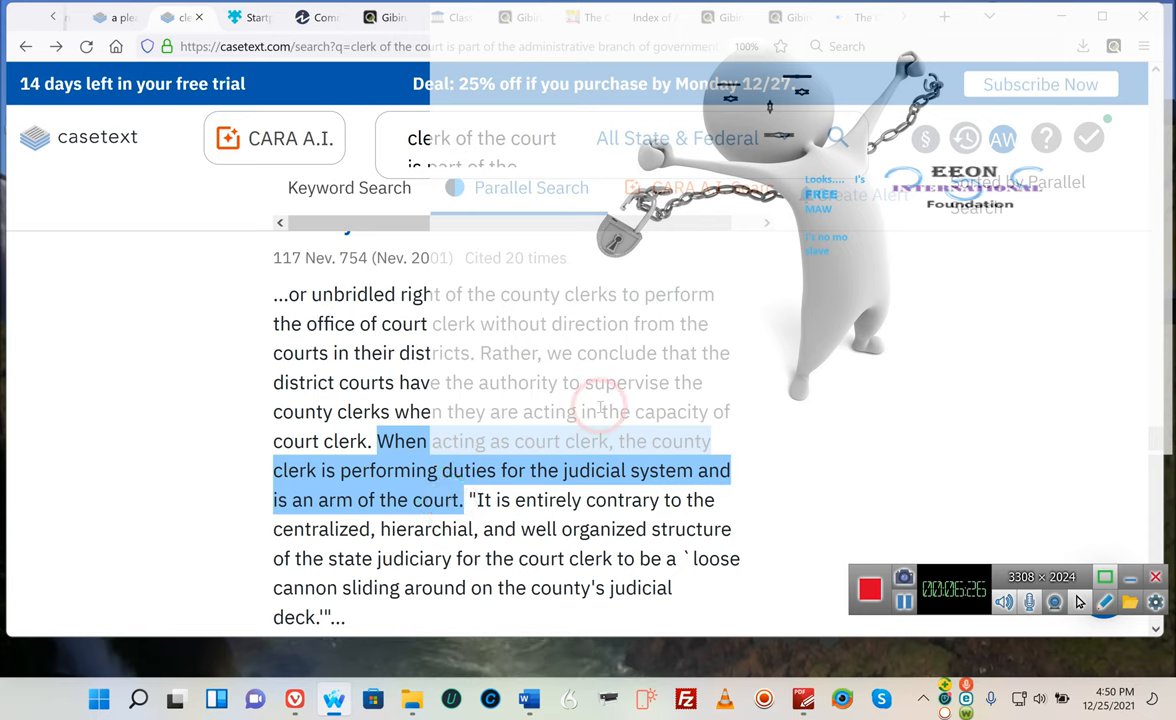
{"action": "mouse_move", "coordinate": [320, 460]}
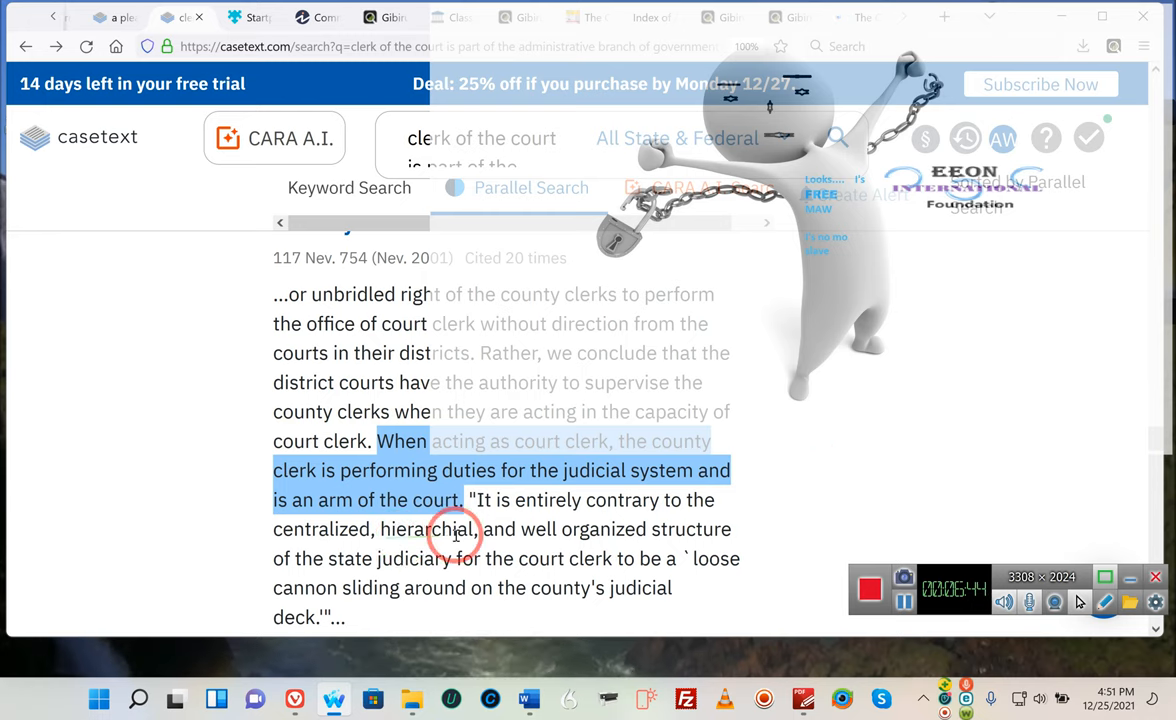
{"action": "mouse_move", "coordinate": [350, 564]}
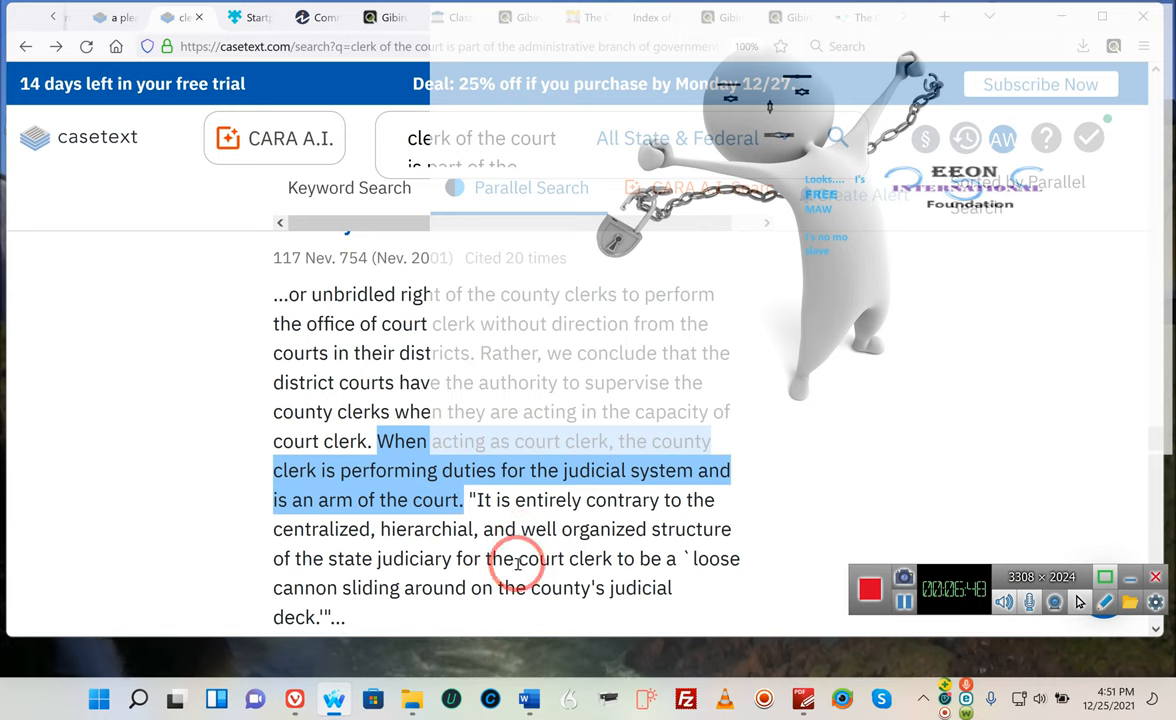
{"action": "mouse_move", "coordinate": [224, 584]}
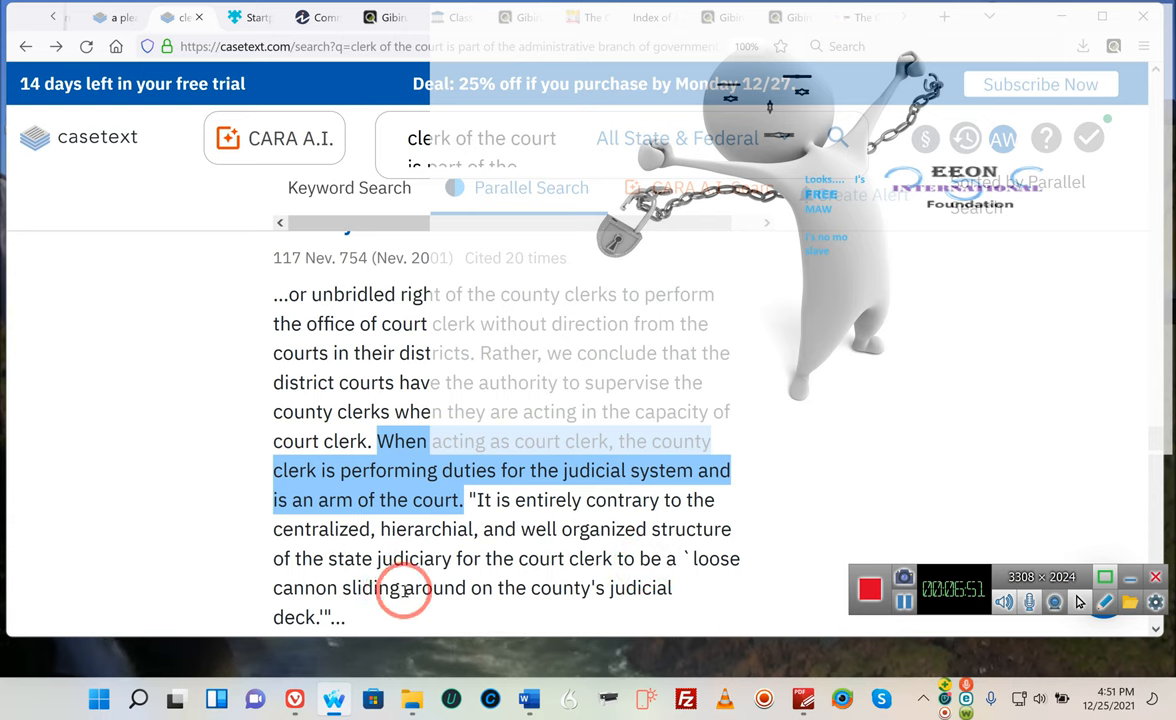
{"action": "mouse_move", "coordinate": [604, 596]}
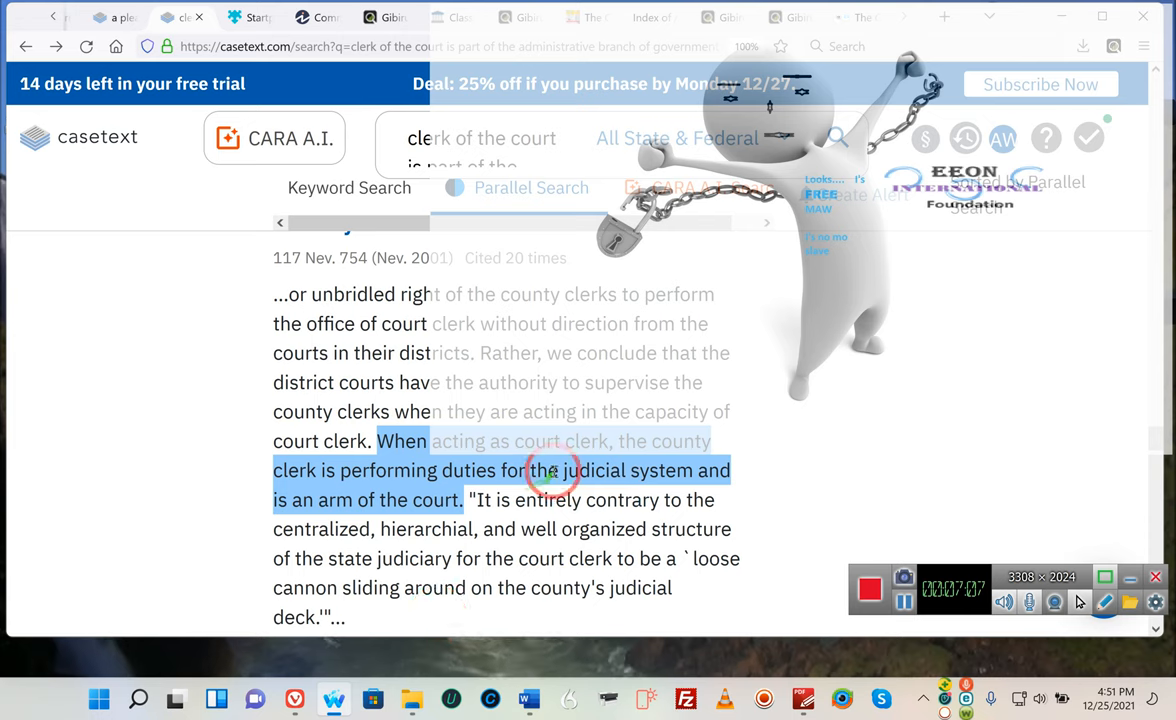
{"action": "mouse_move", "coordinate": [636, 470]}
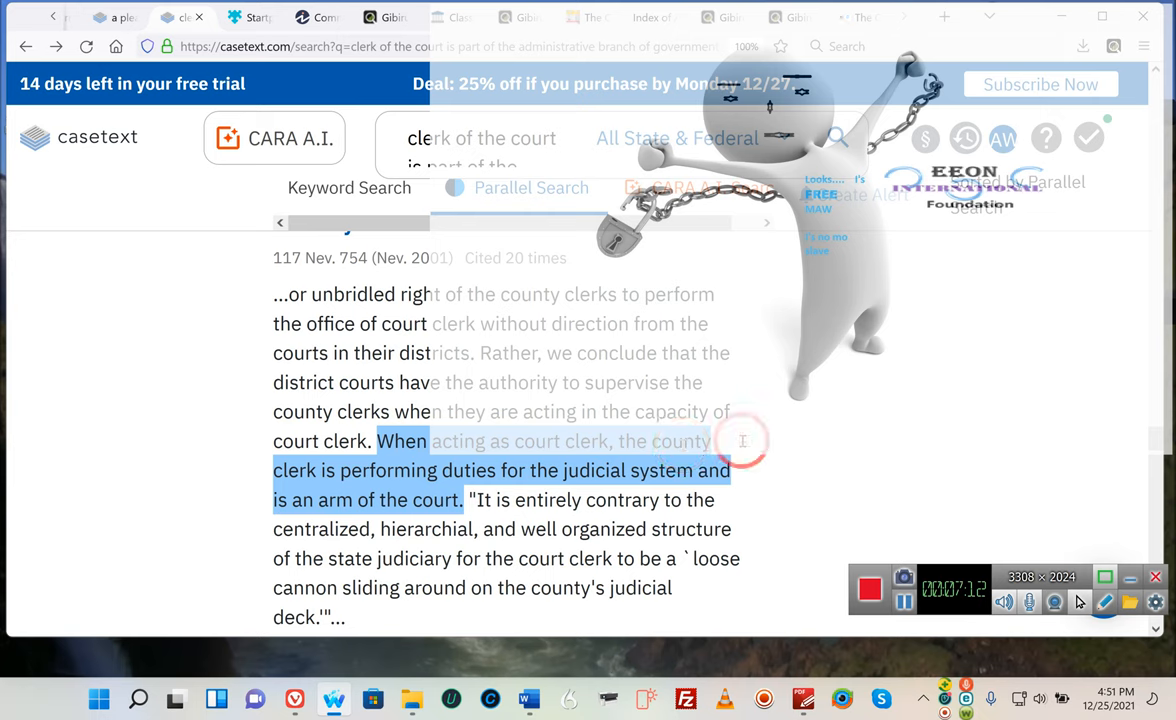
{"action": "mouse_move", "coordinate": [1160, 440]}
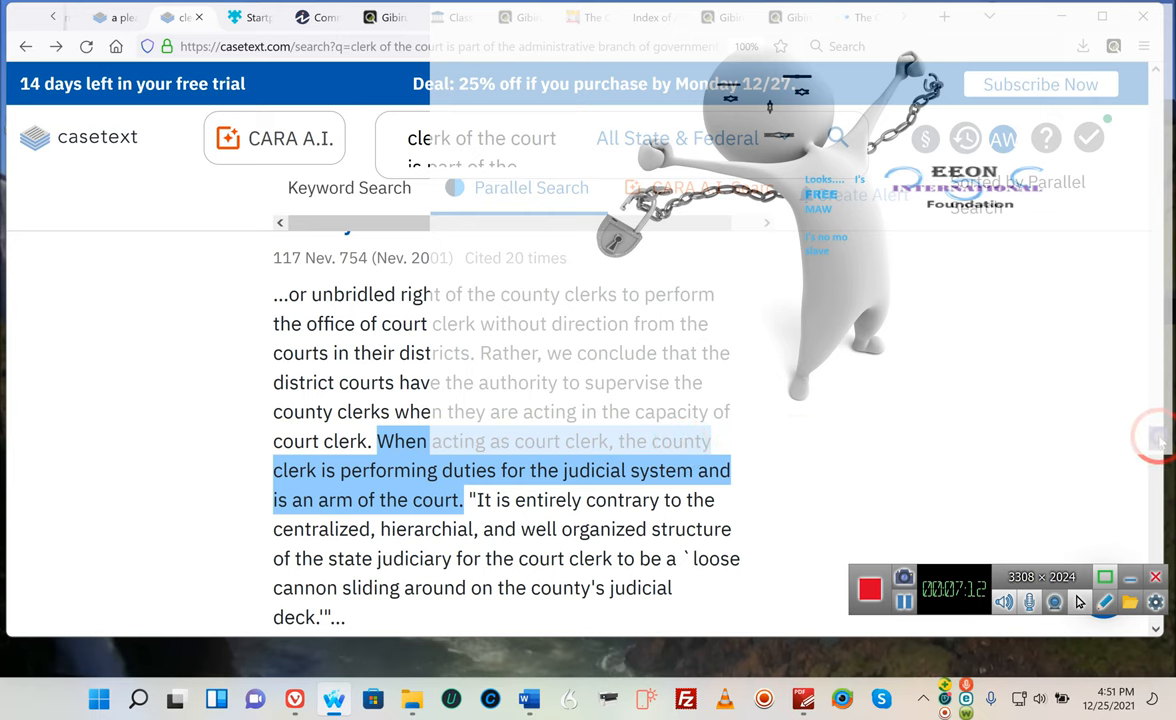
Scroll back up the results past Allsberry v. Flynn and McClure v. Marion toward Danna v. Yazoo
{"action": "scroll", "scroll_direction": "up", "scroll_amount": 3}
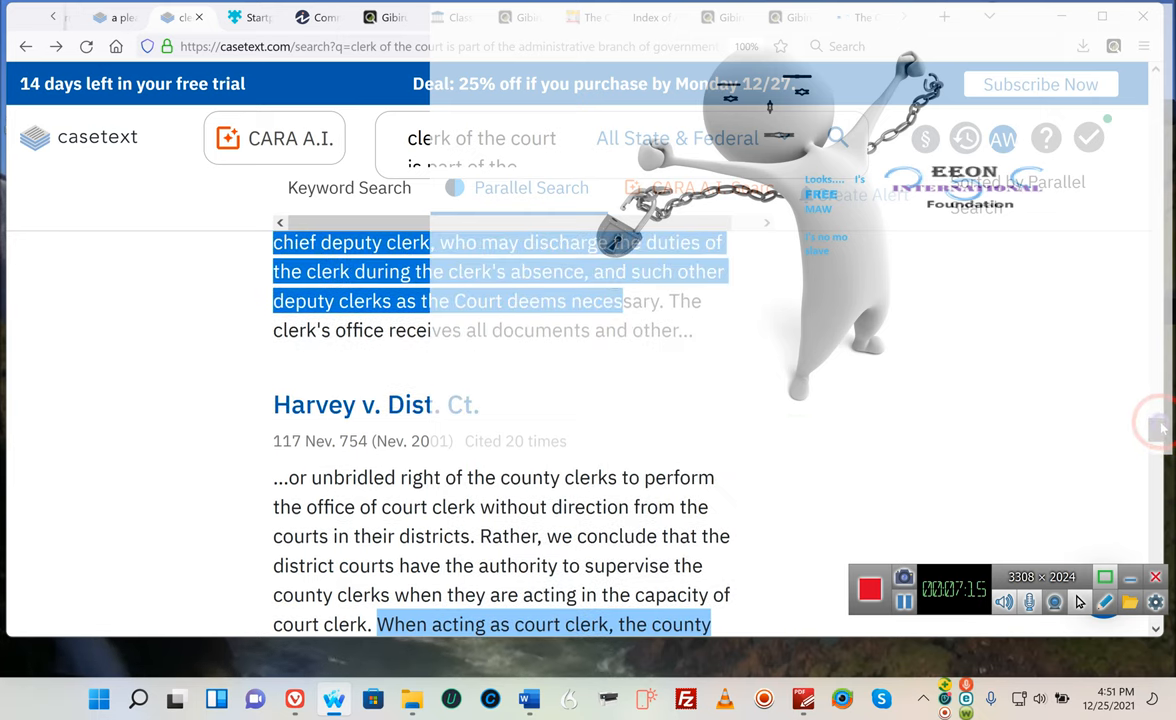
{"action": "scroll", "scroll_direction": "up", "scroll_amount": 3}
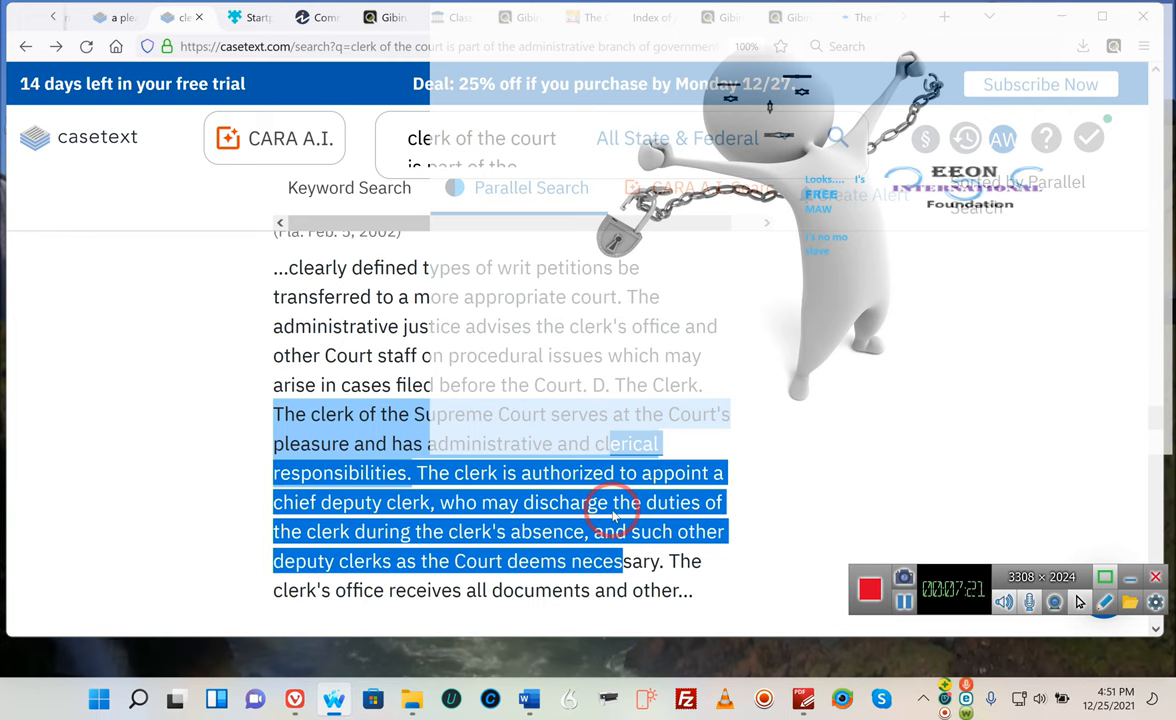
{"action": "scroll", "scroll_direction": "up", "scroll_amount": 3}
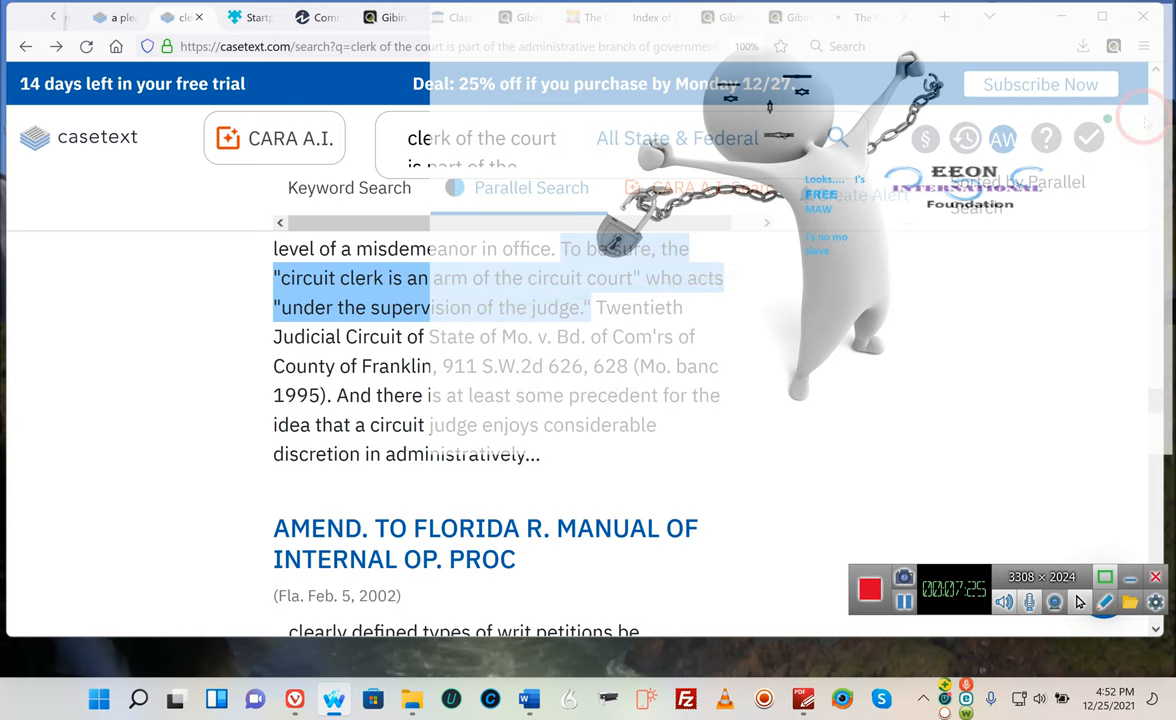
{"action": "scroll", "scroll_direction": "up", "scroll_amount": 3}
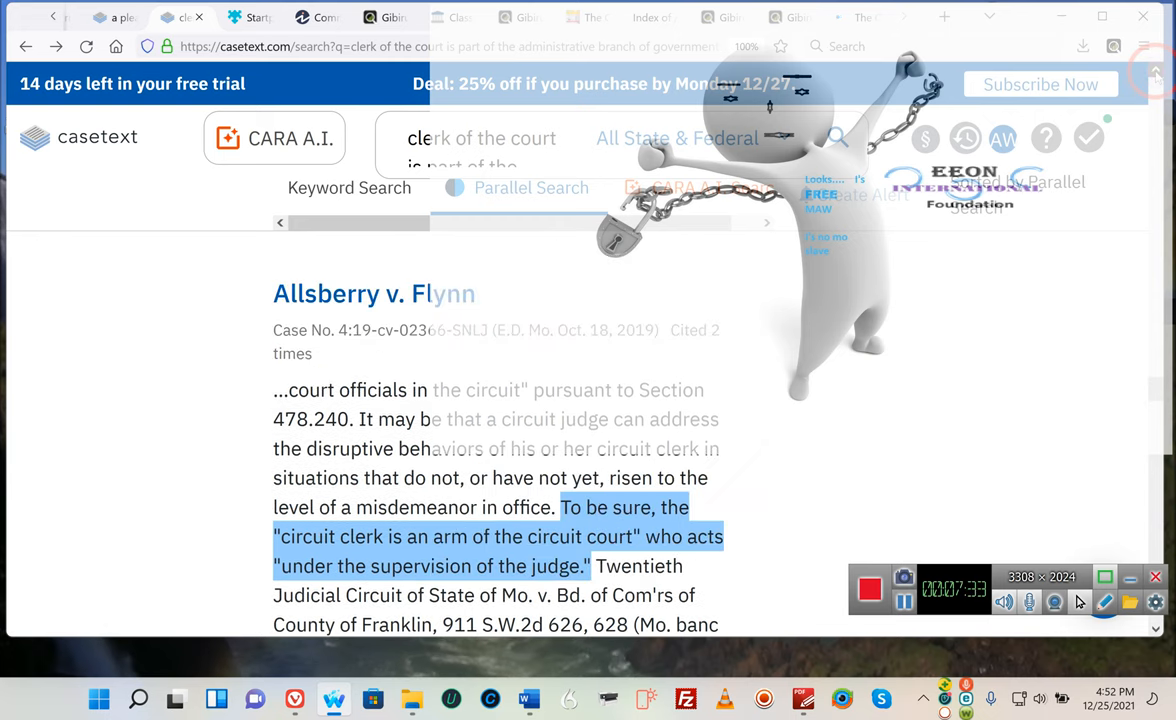
{"action": "scroll", "scroll_direction": "up", "scroll_amount": 3}
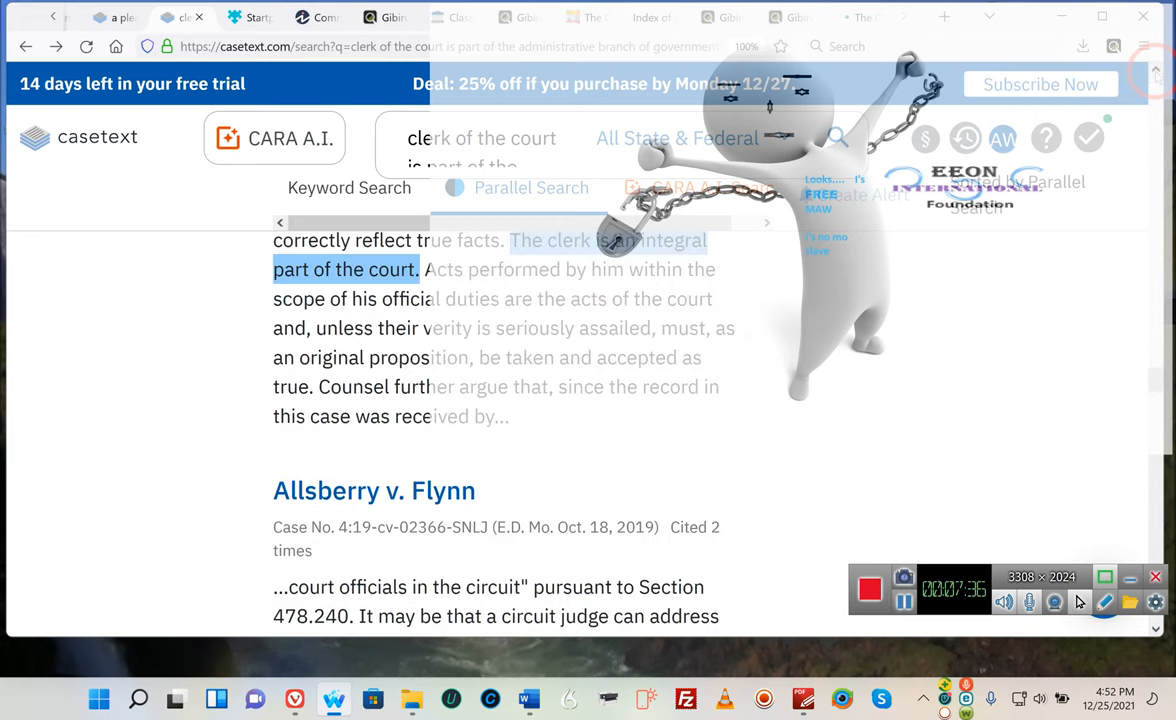
{"action": "scroll", "scroll_direction": "up", "scroll_amount": 3}
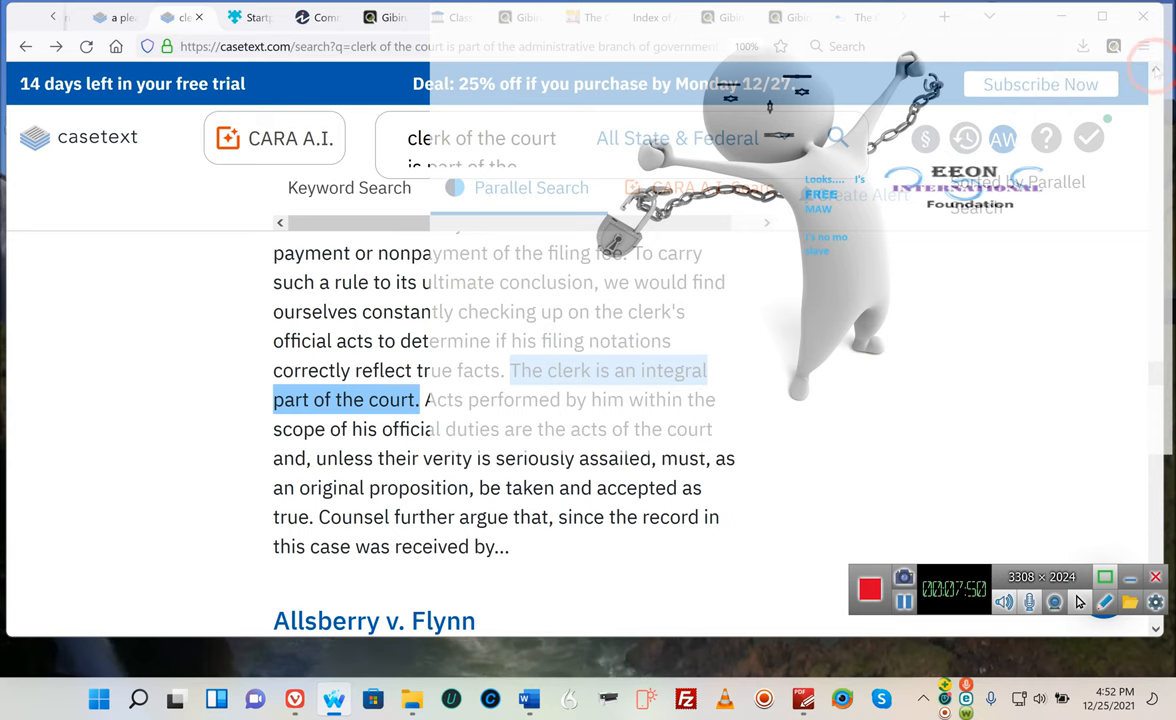
{"action": "scroll", "scroll_direction": "up", "scroll_amount": 3}
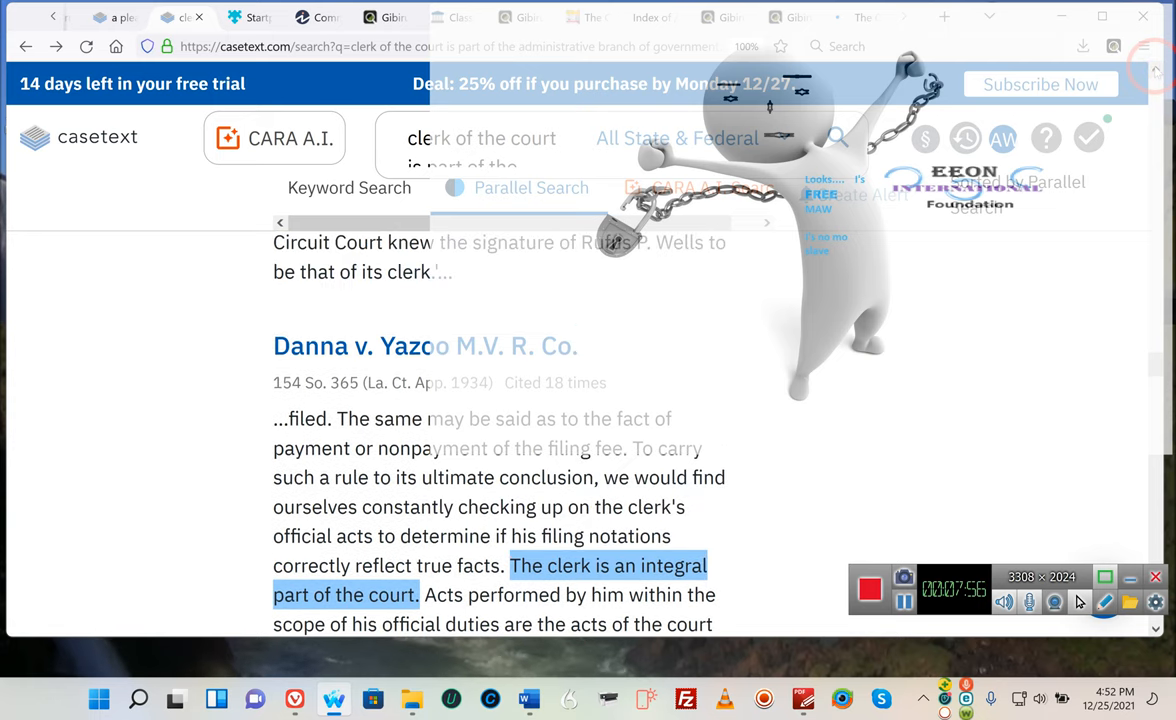
{"action": "scroll", "scroll_direction": "down", "scroll_amount": 3}
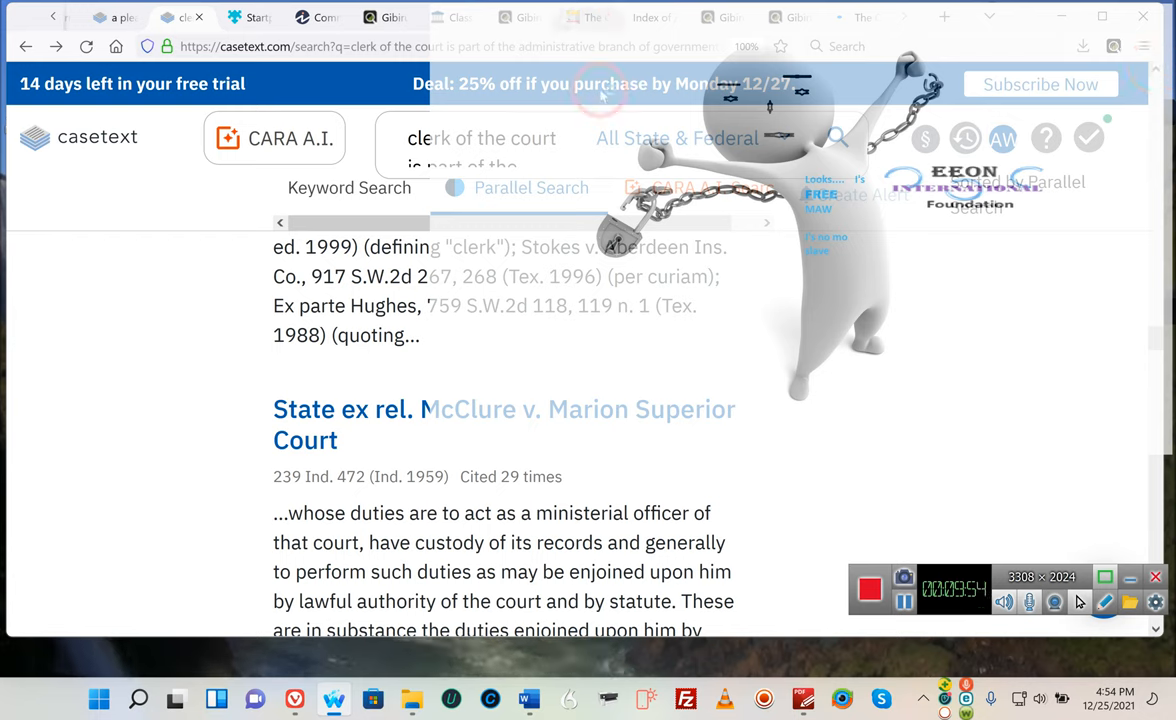
{"action": "mouse_move", "coordinate": [556, 40]}
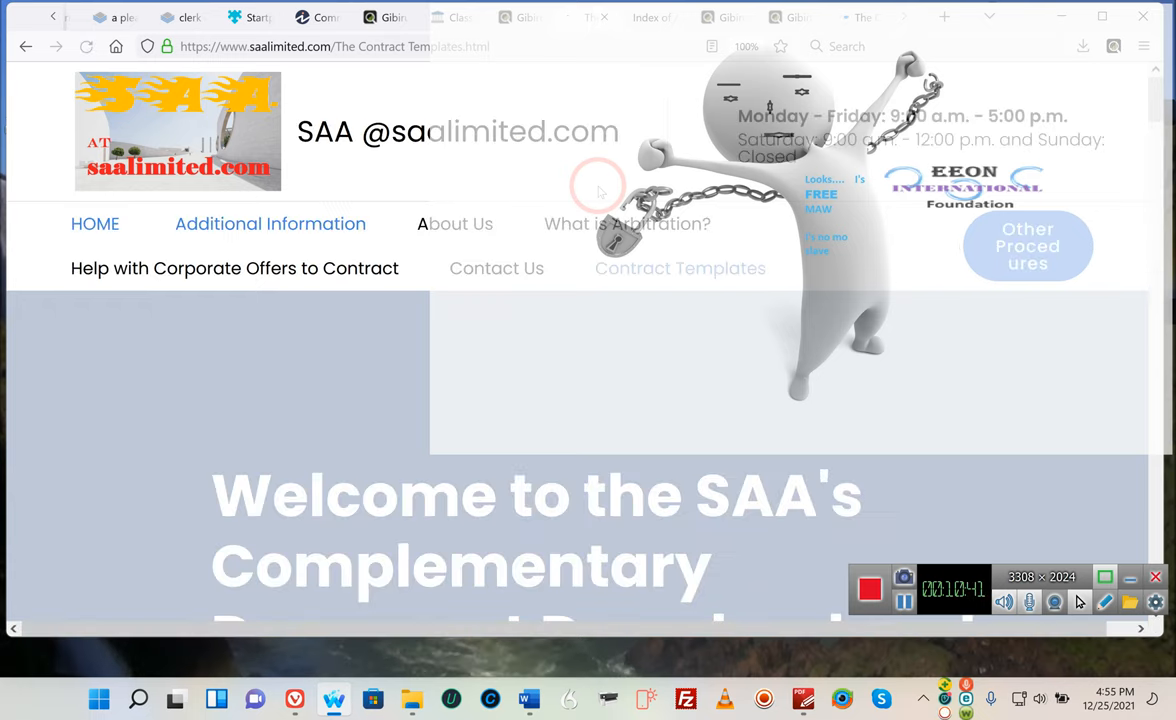
Scroll the Contract Templates page past its welcome banner to the files section
{"action": "left_click", "coordinate": [680, 268]}
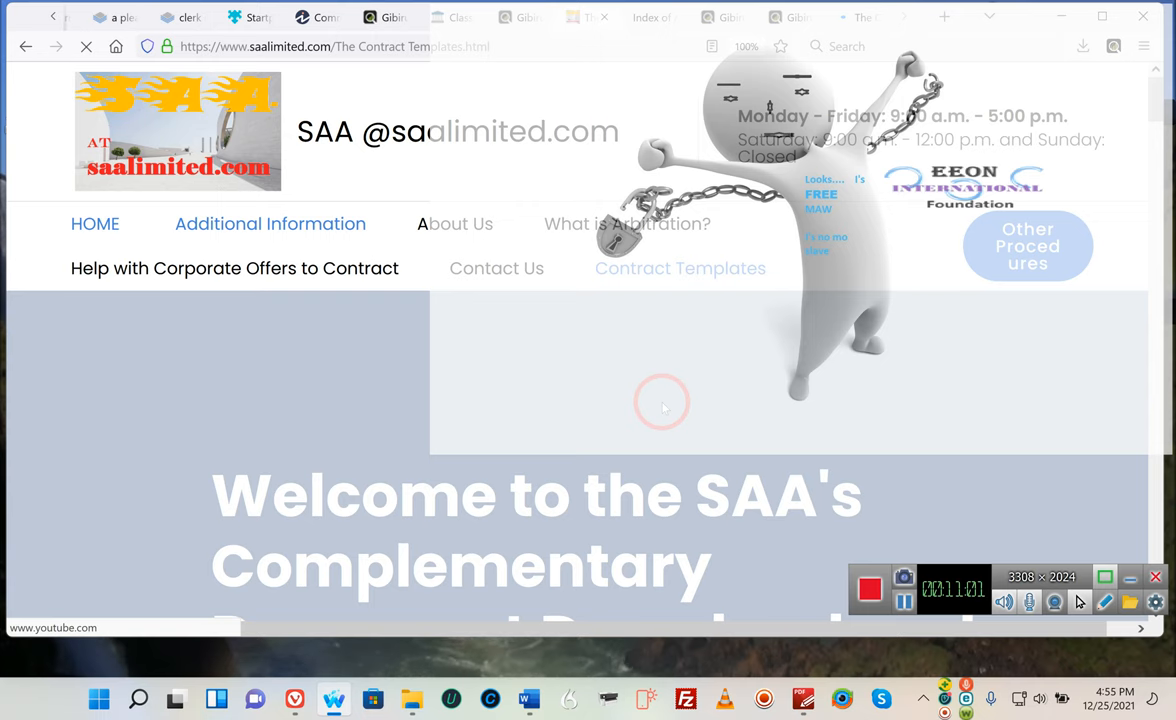
{"action": "scroll", "scroll_direction": "down", "scroll_amount": 3}
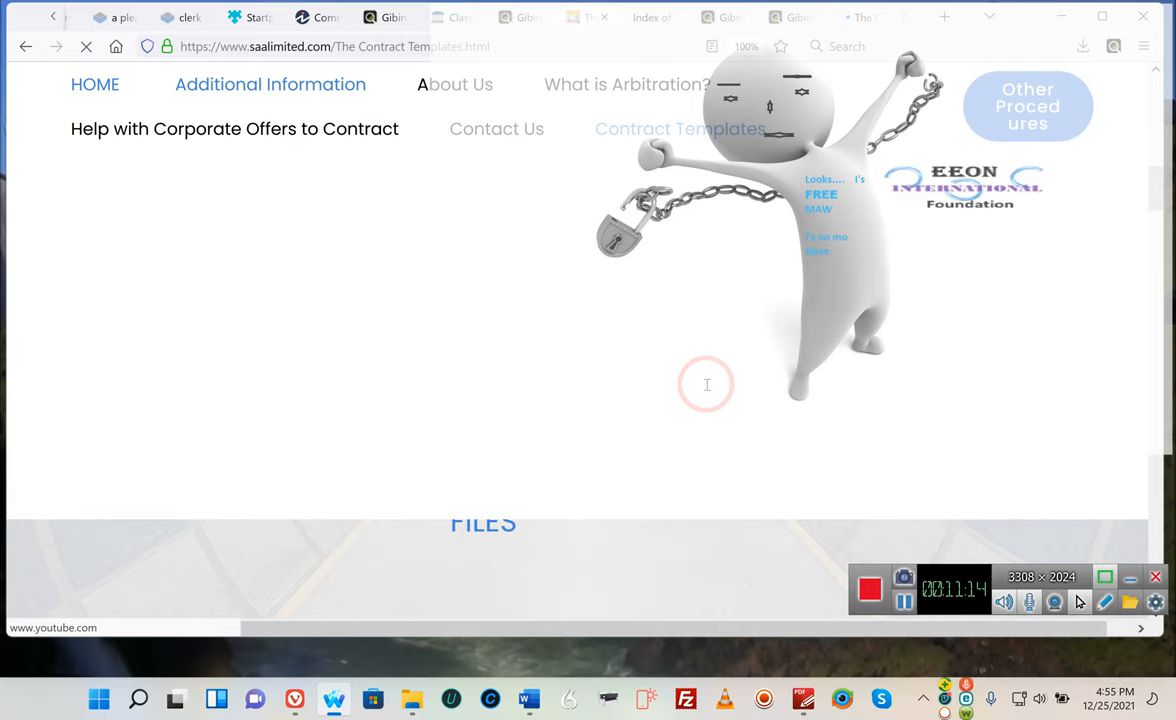
{"action": "mouse_move", "coordinate": [776, 480]}
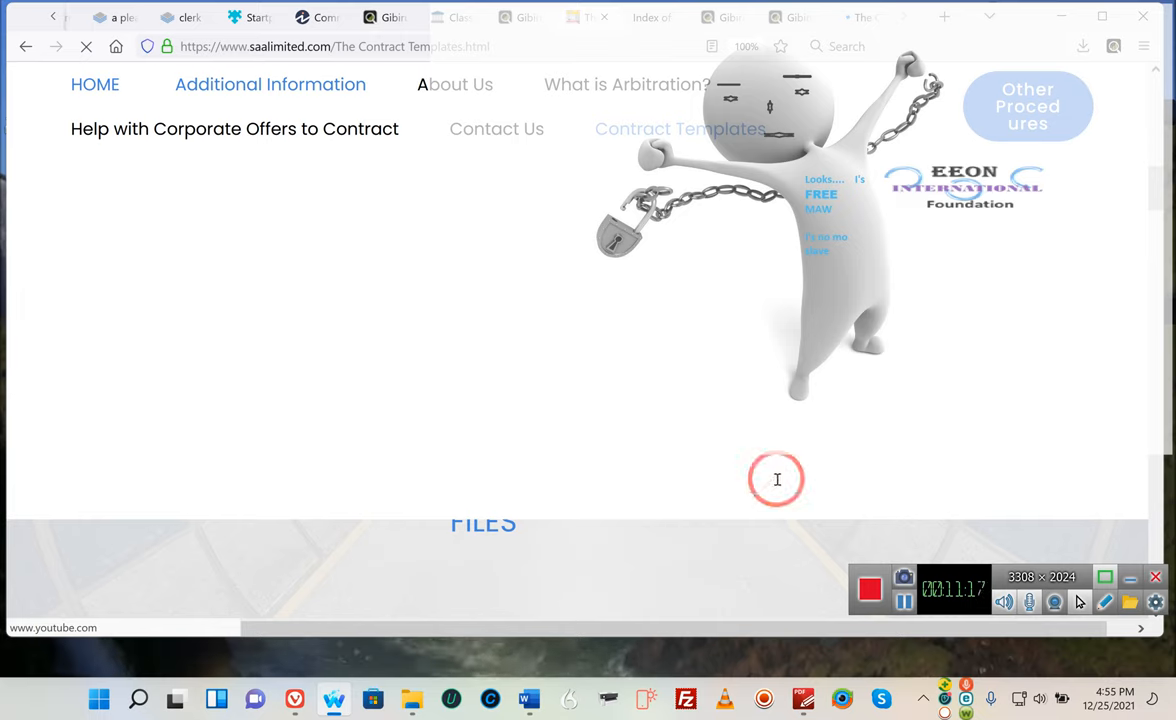
{"action": "mouse_move", "coordinate": [860, 432]}
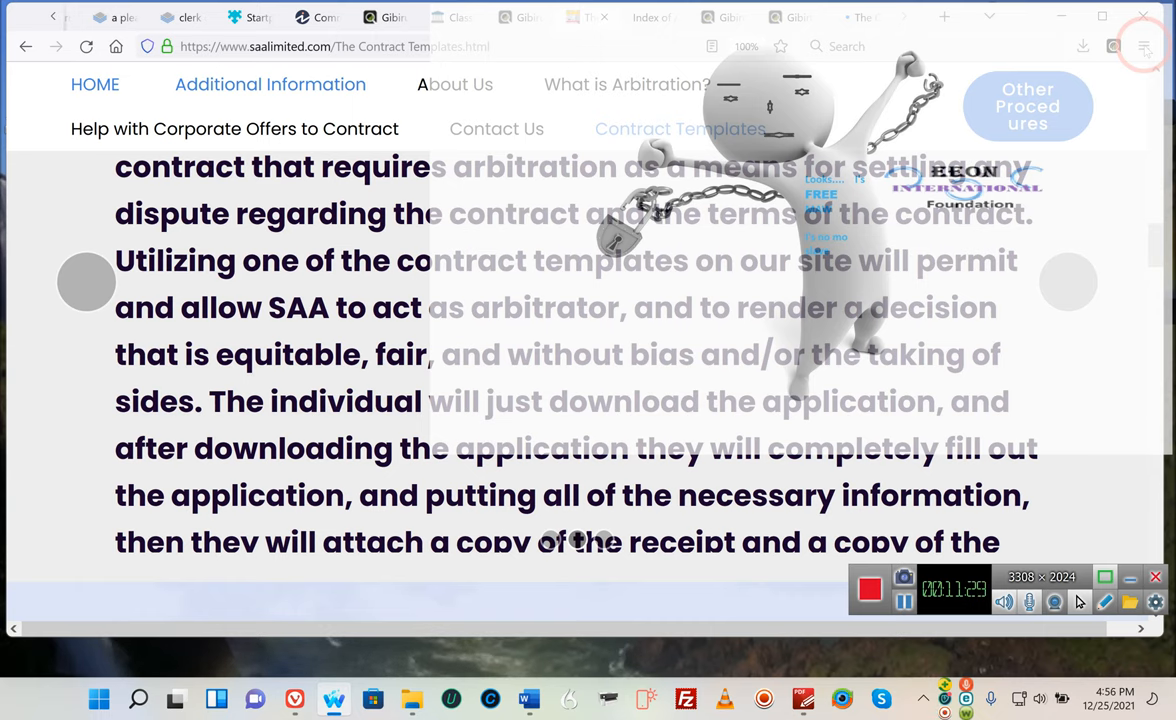
Reach the page's file links, including Application and Disposition Request Docs and arbitration study files
{"action": "scroll", "scroll_direction": "up", "scroll_amount": 3}
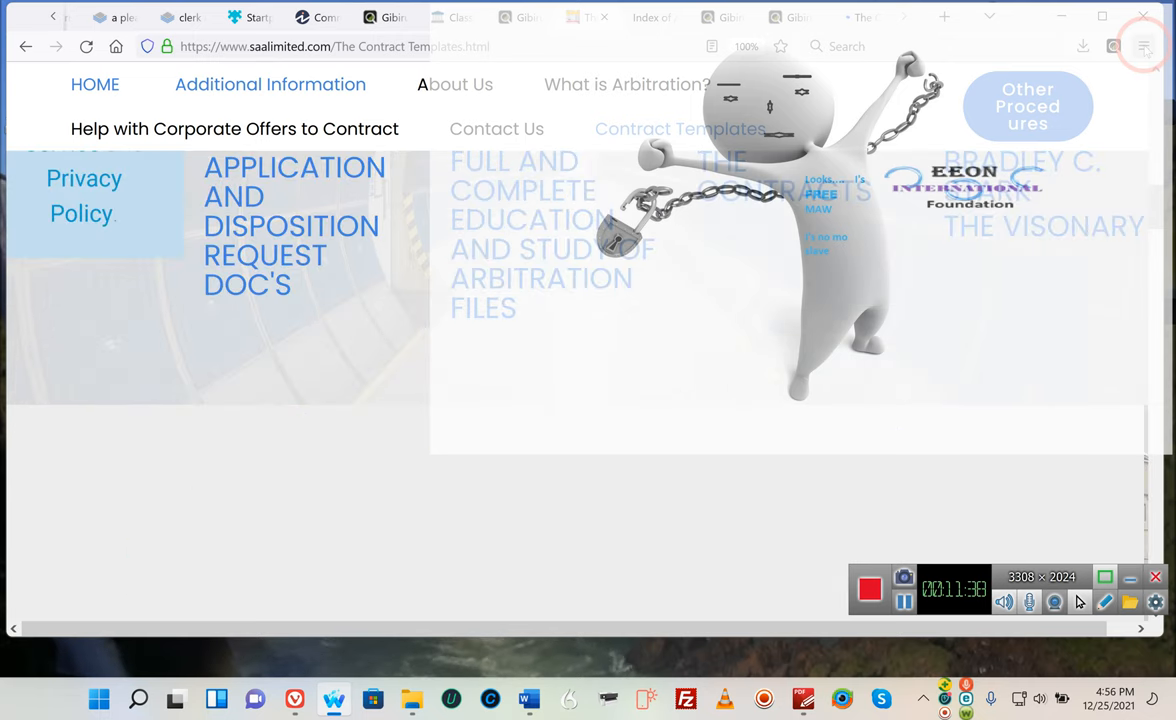
{"action": "scroll", "scroll_direction": "down", "scroll_amount": 3}
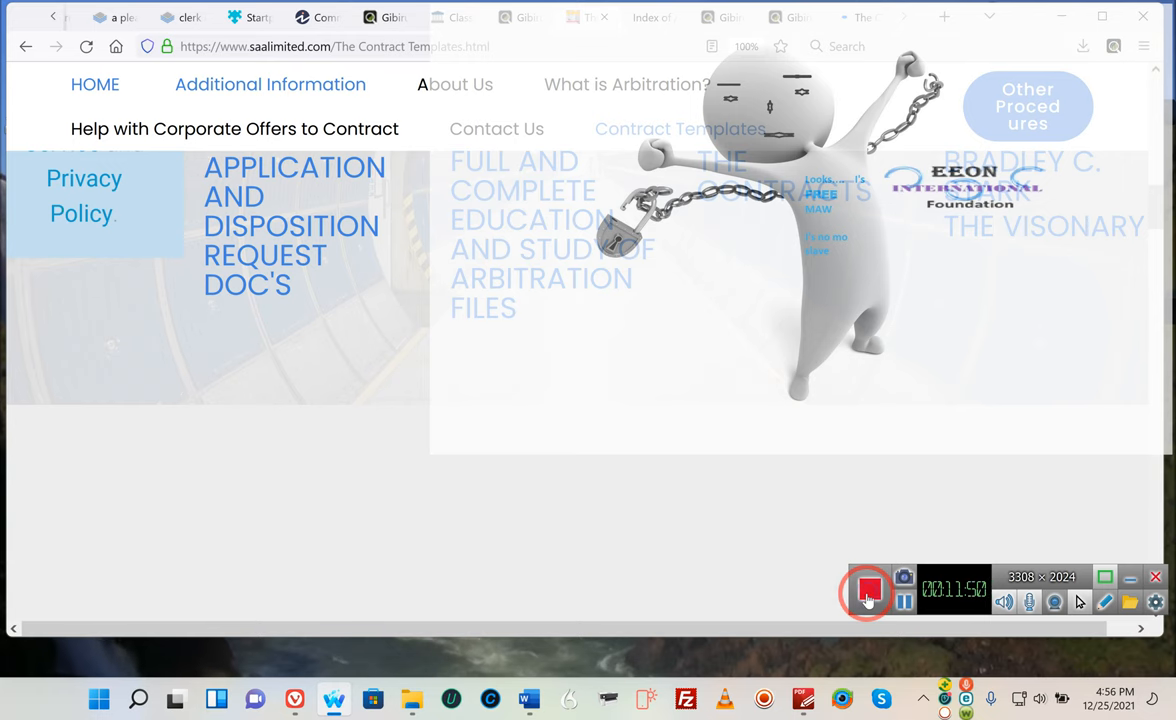
{"action": "scroll", "scroll_direction": "down", "scroll_amount": 3}
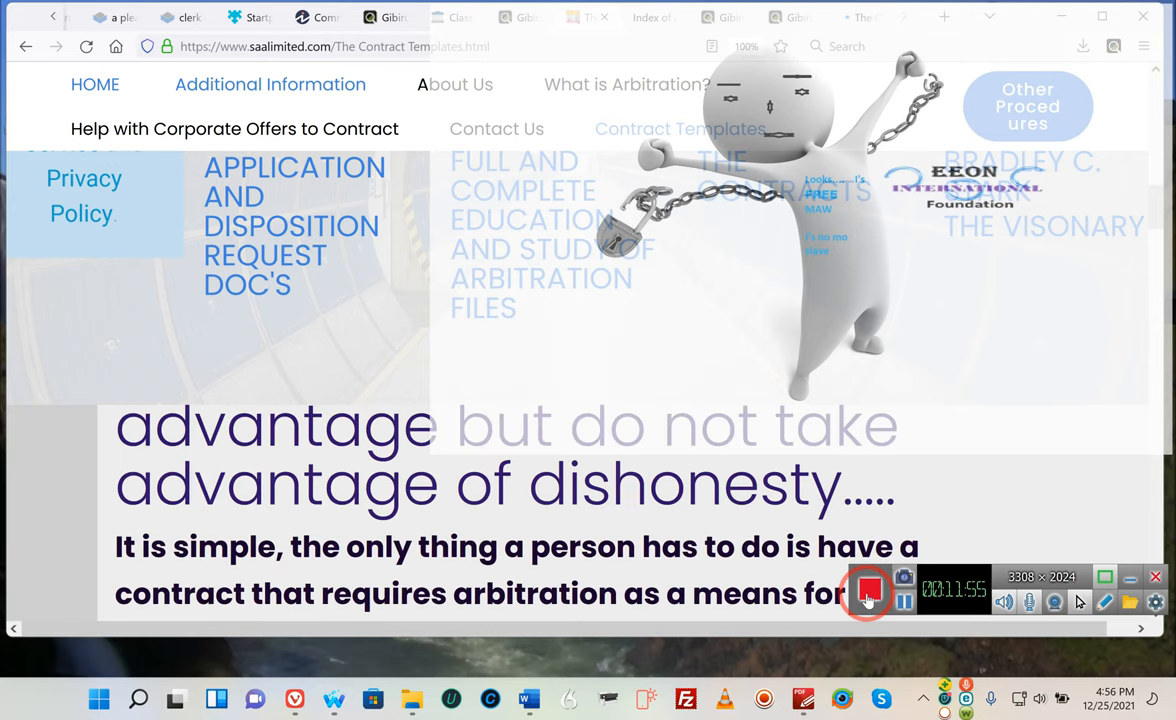